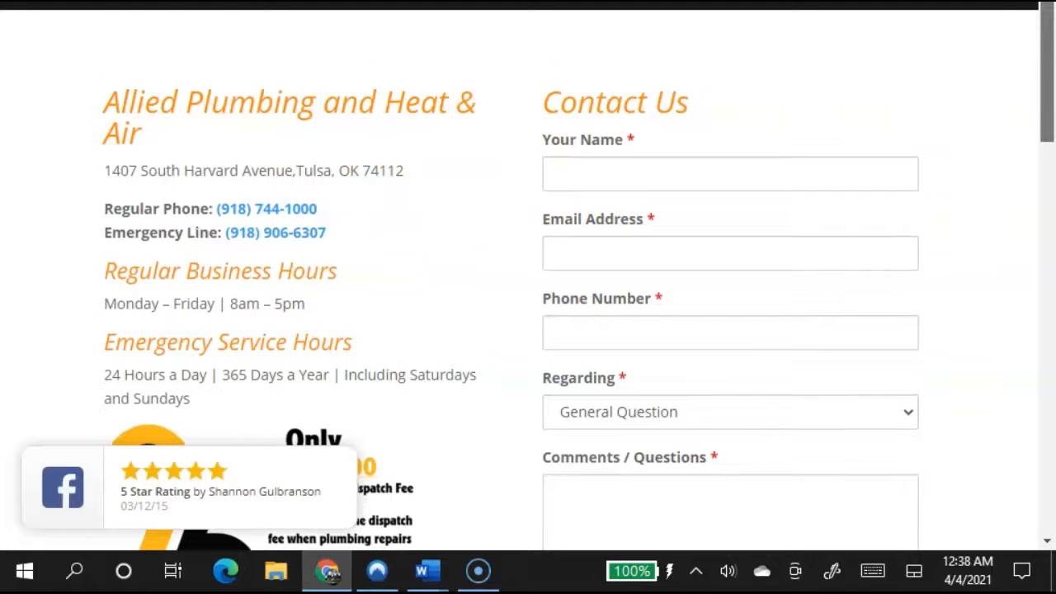
Scroll through the Allied Plumbing contact page to find the dispatch fee image.
scroll(down, 3)
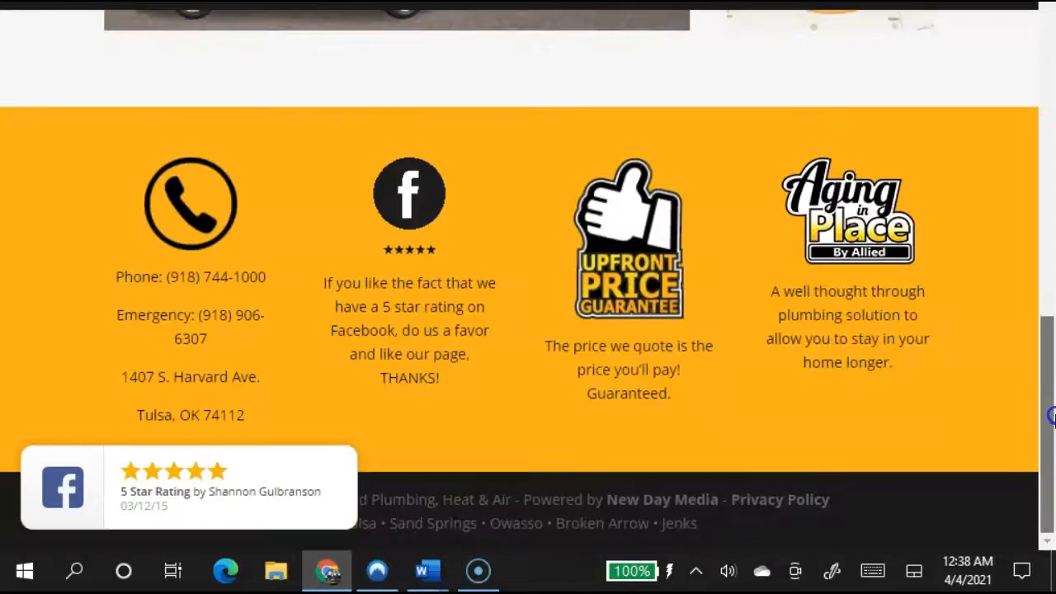
scroll(up, 3)
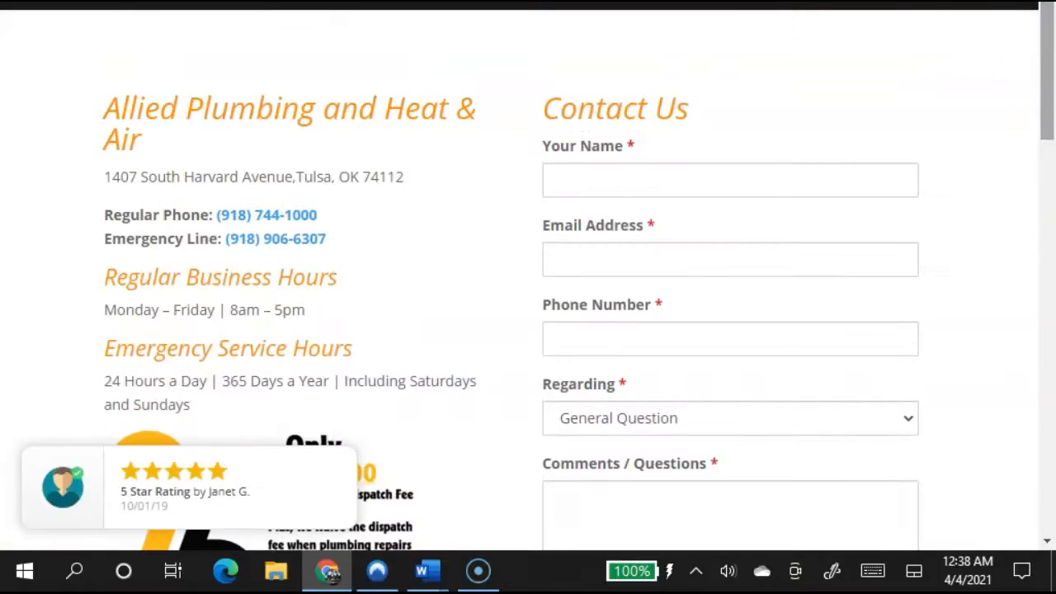
scroll(down, 3)
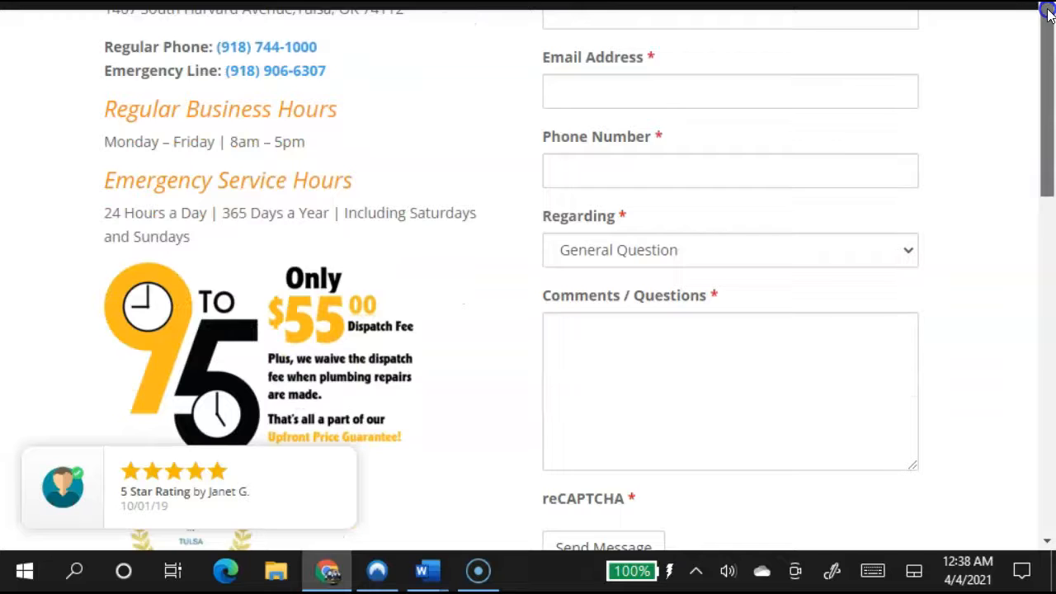
scroll(down, 3)
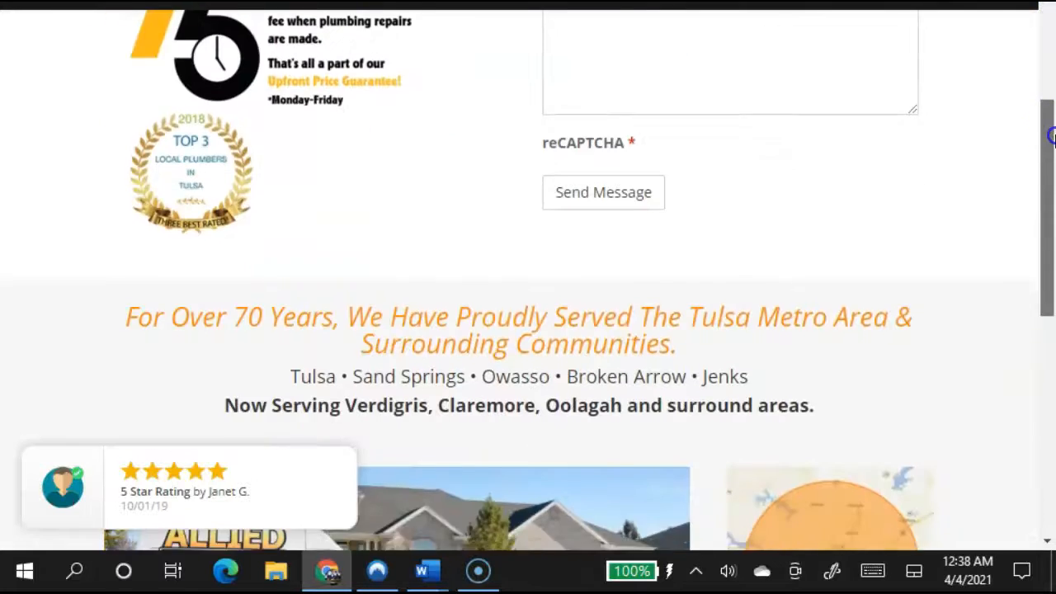
scroll(down, 3)
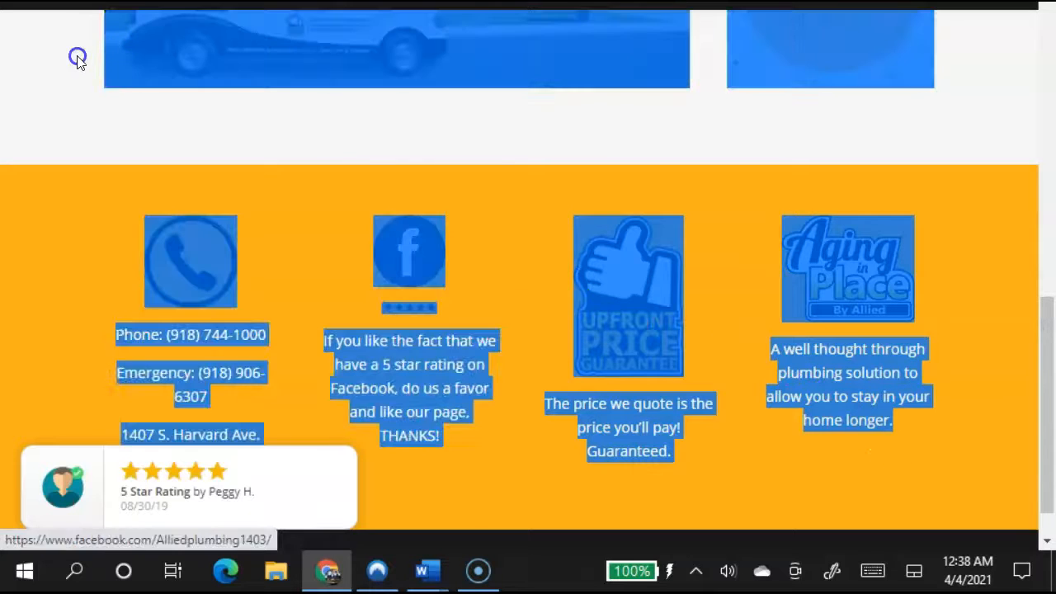
scroll(up, 3)
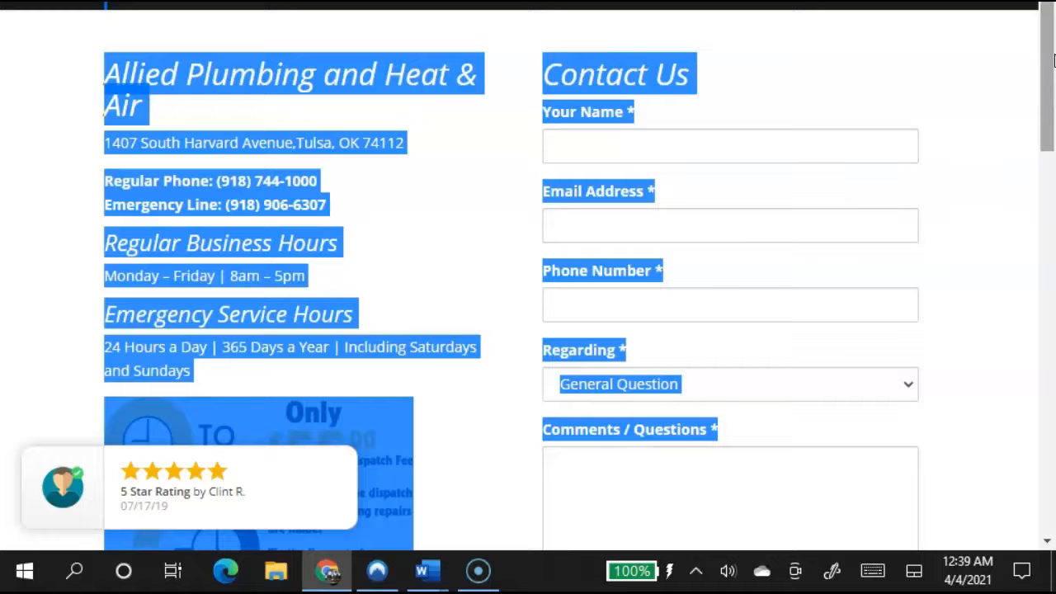
scroll(down, 3)
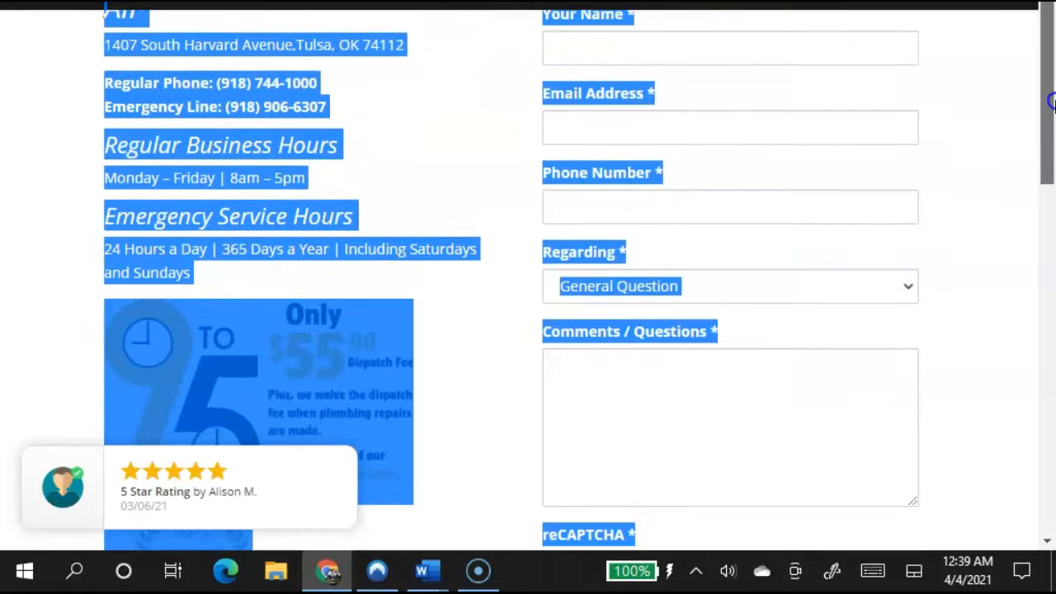
scroll(down, 3)
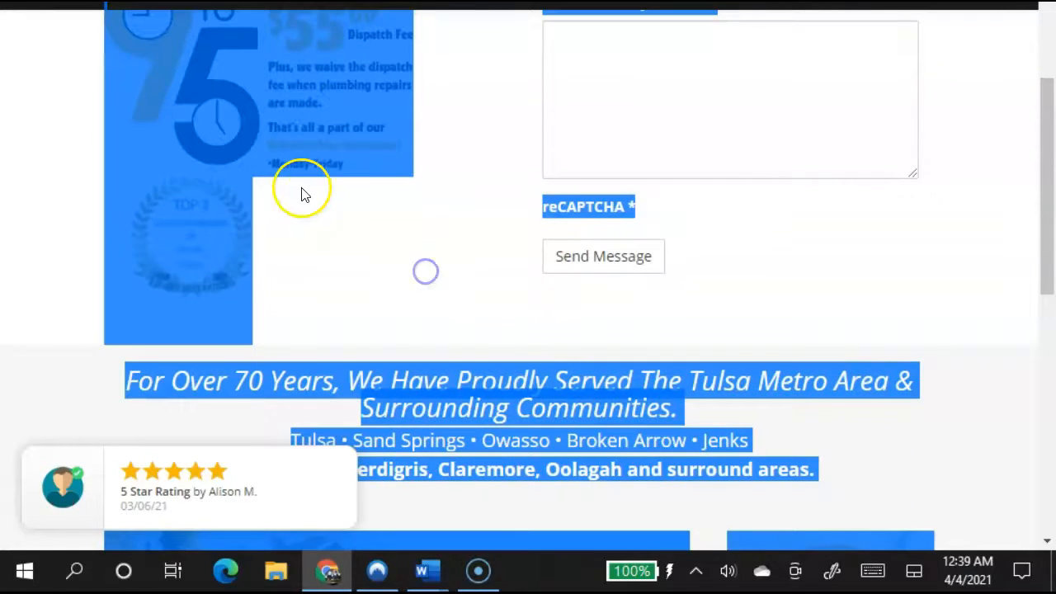
Save the 9-to-5 dispatch fee image, then reach the Ahrefs overview showing 465 backlinks.
right_click(301, 194)
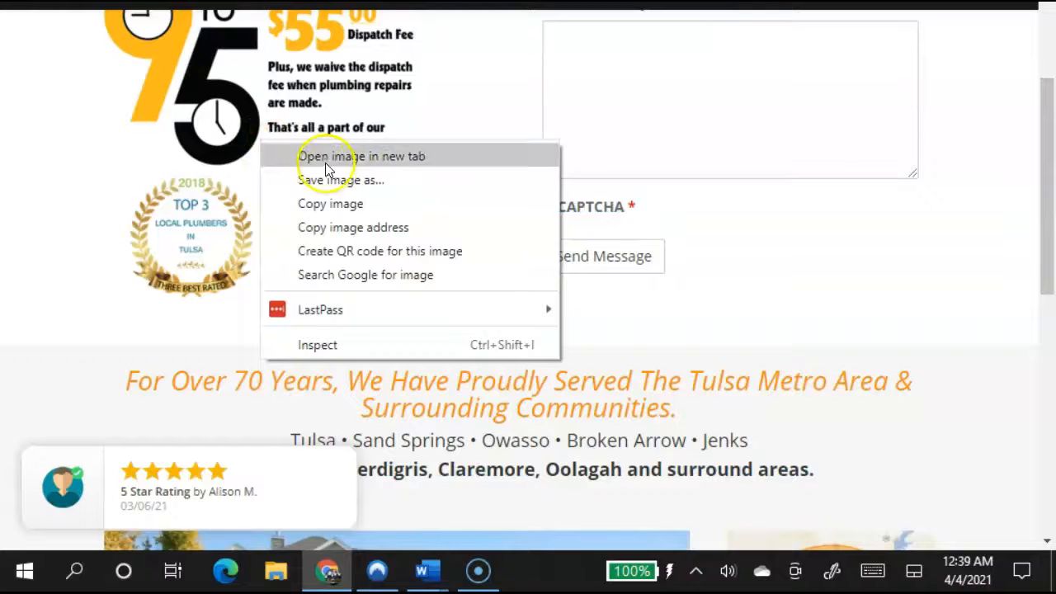
click(340, 180)
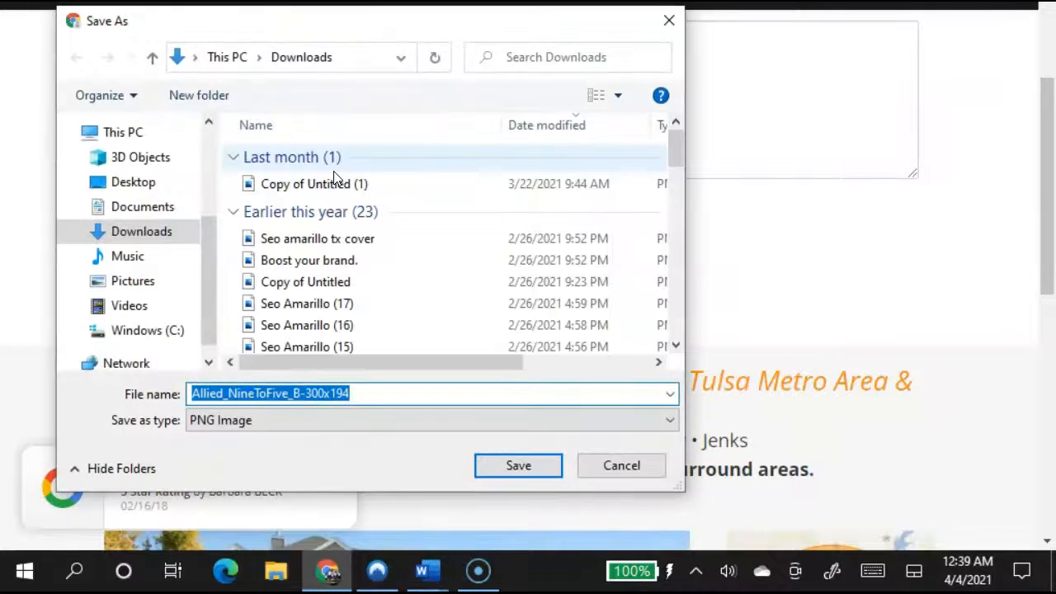
mouse_move(271, 400)
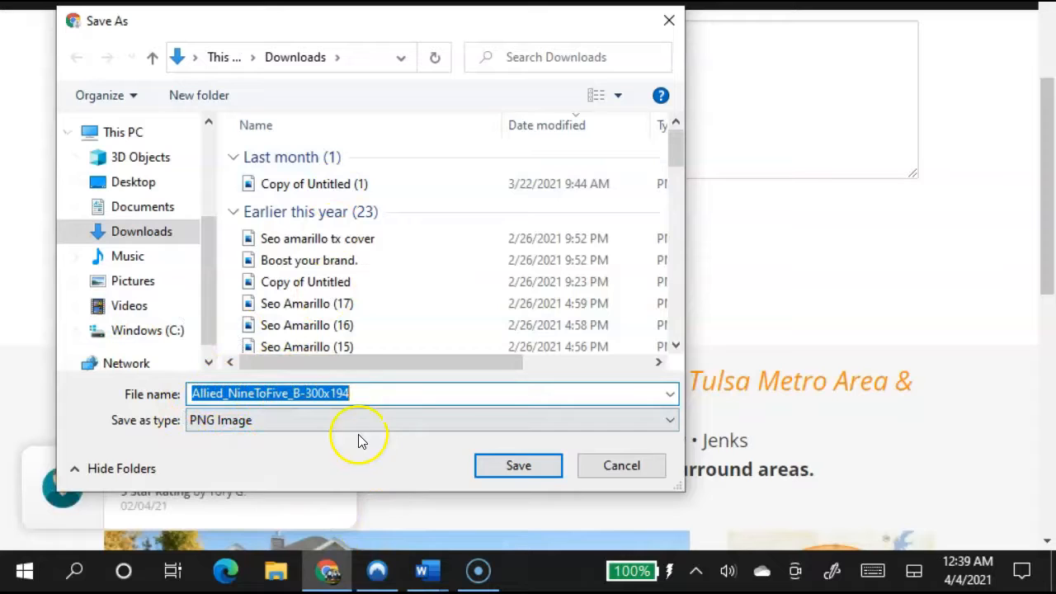
mouse_move(218, 375)
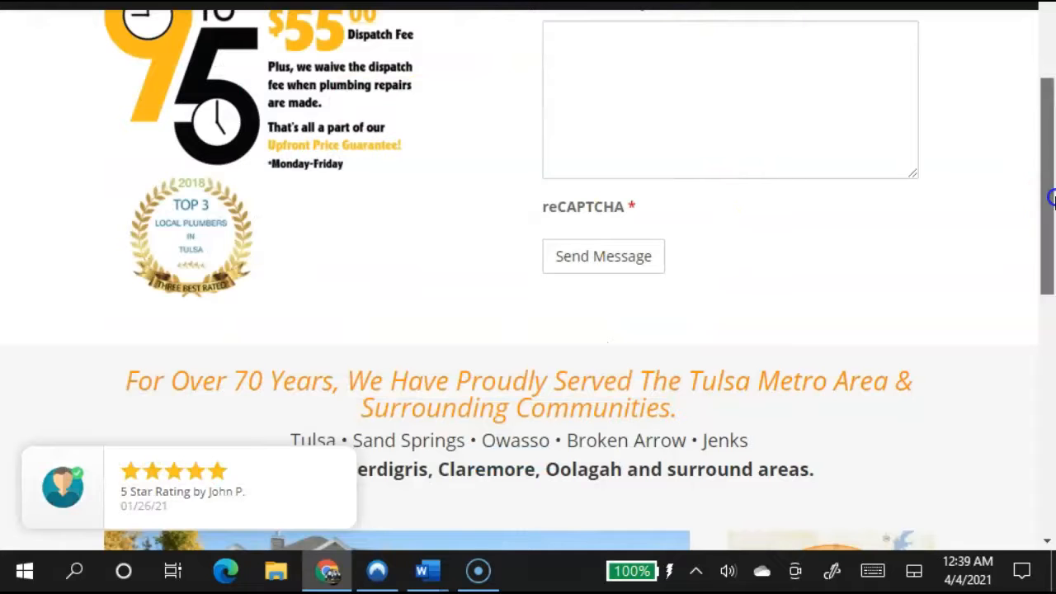
scroll(down, 3)
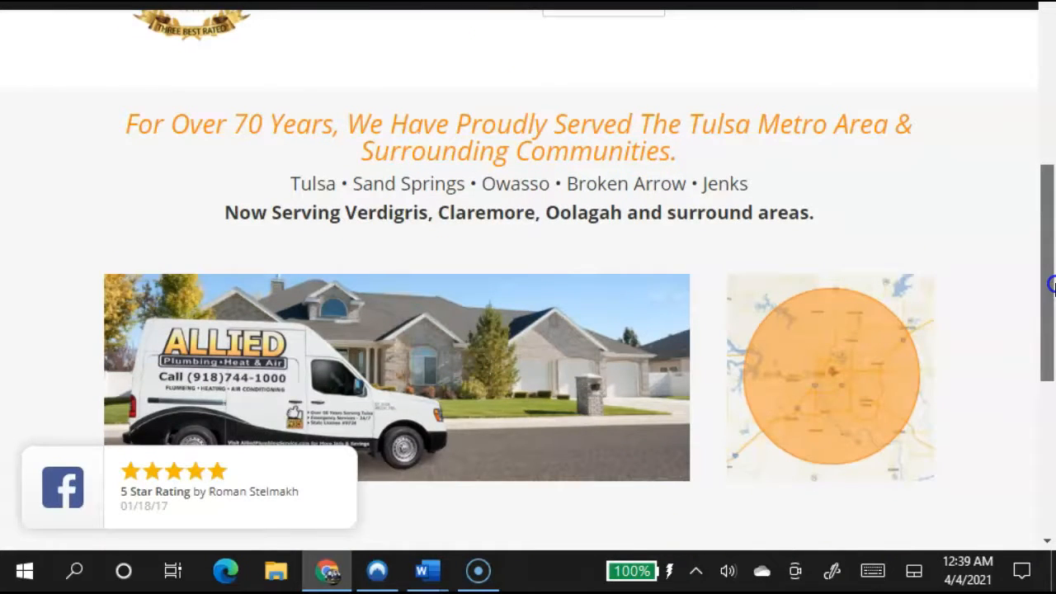
scroll(down, 3)
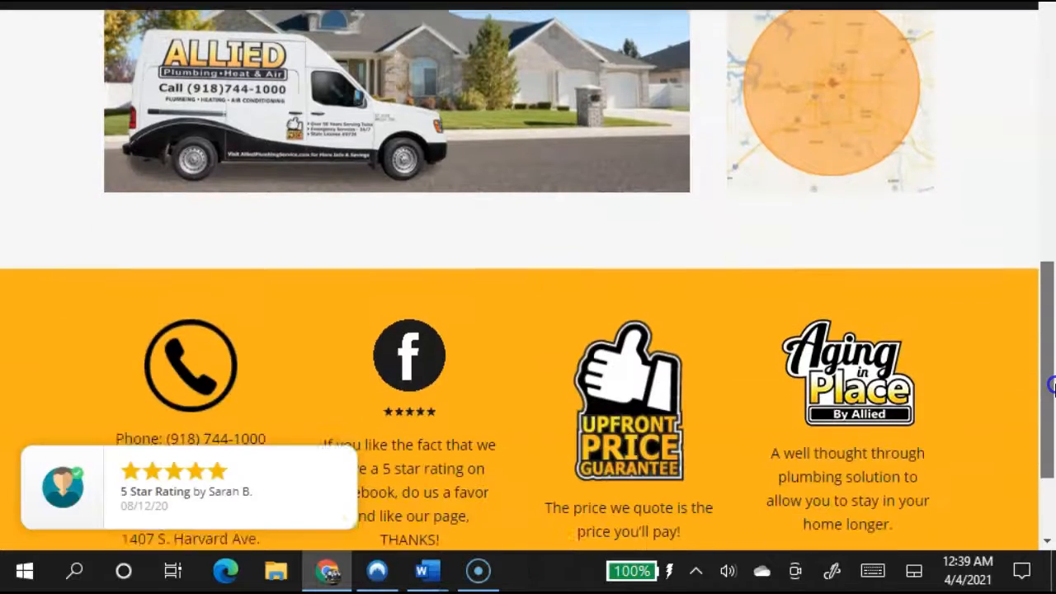
scroll(up, 3)
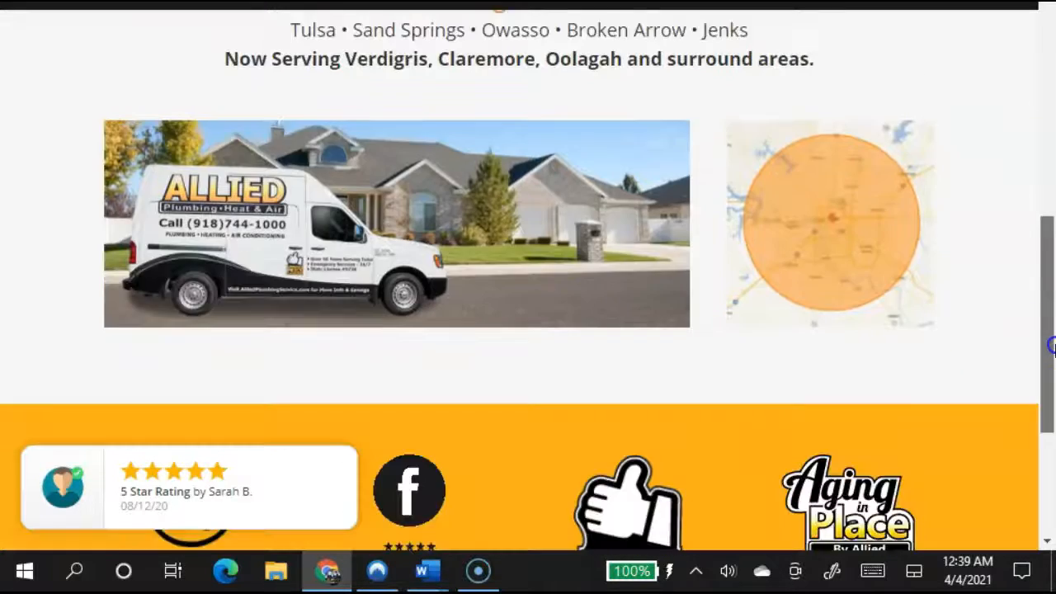
scroll(down, 3)
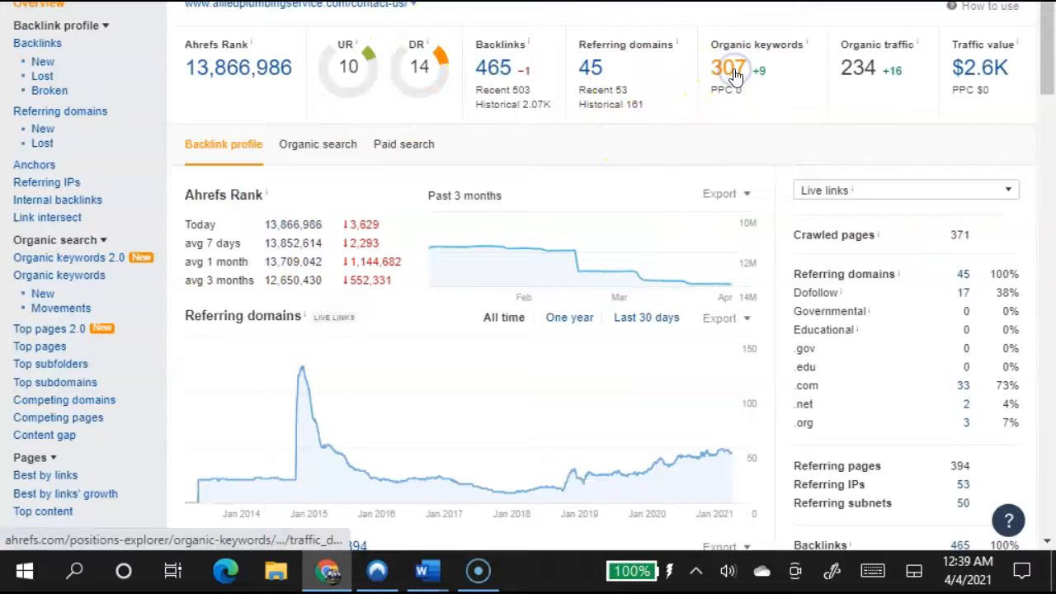
Sort the organic keywords by Position ascending and review the first results page.
click(728, 68)
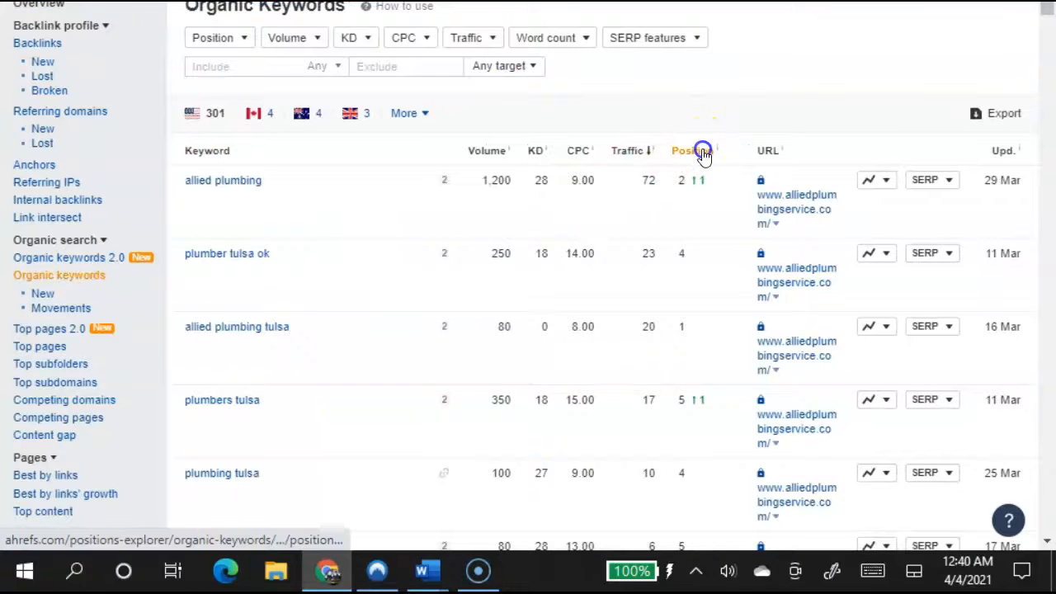
click(683, 150)
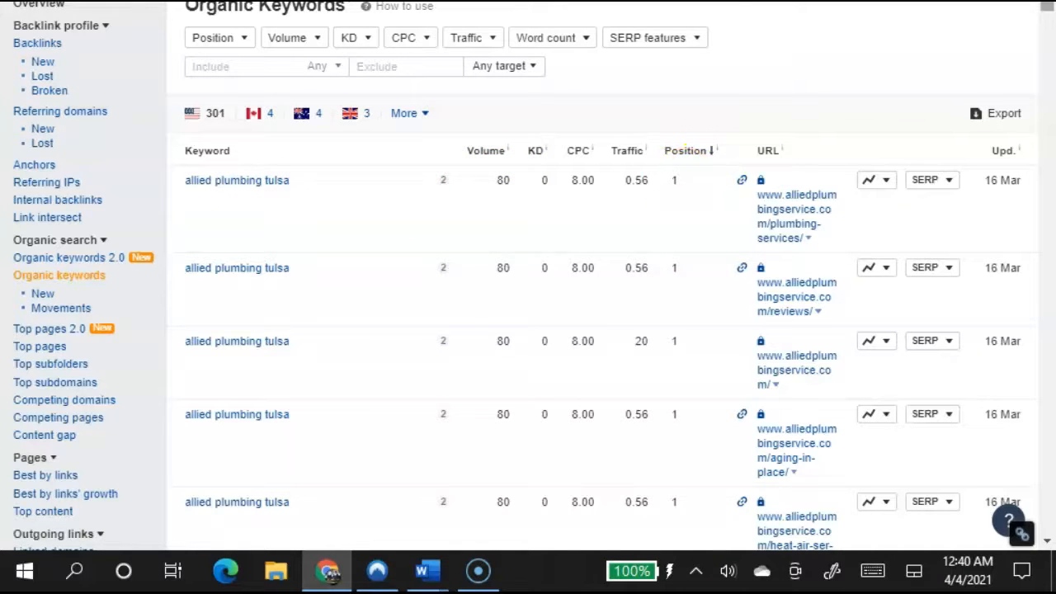
scroll(down, 3)
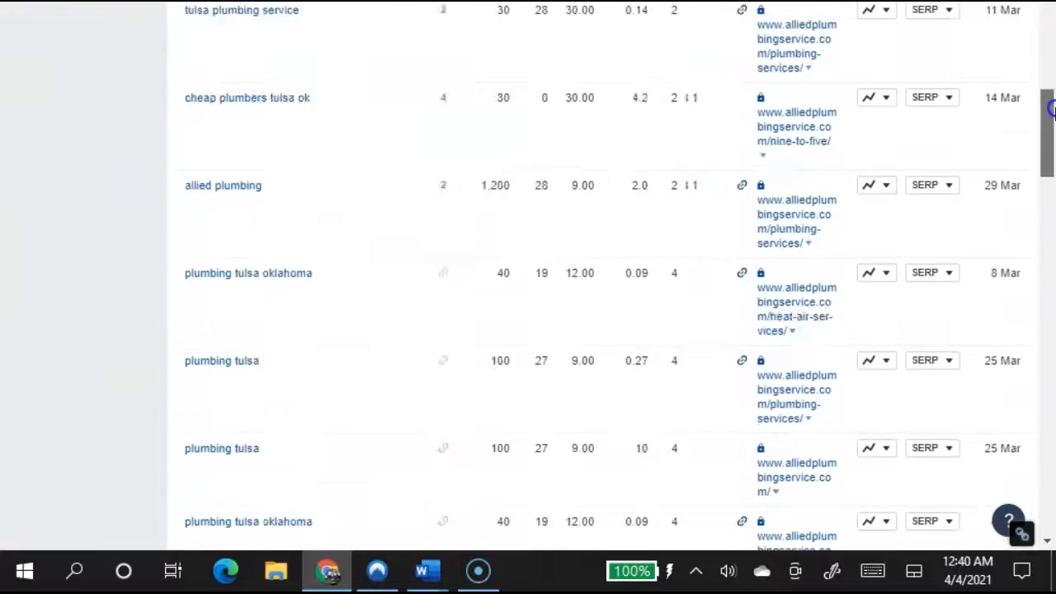
scroll(down, 3)
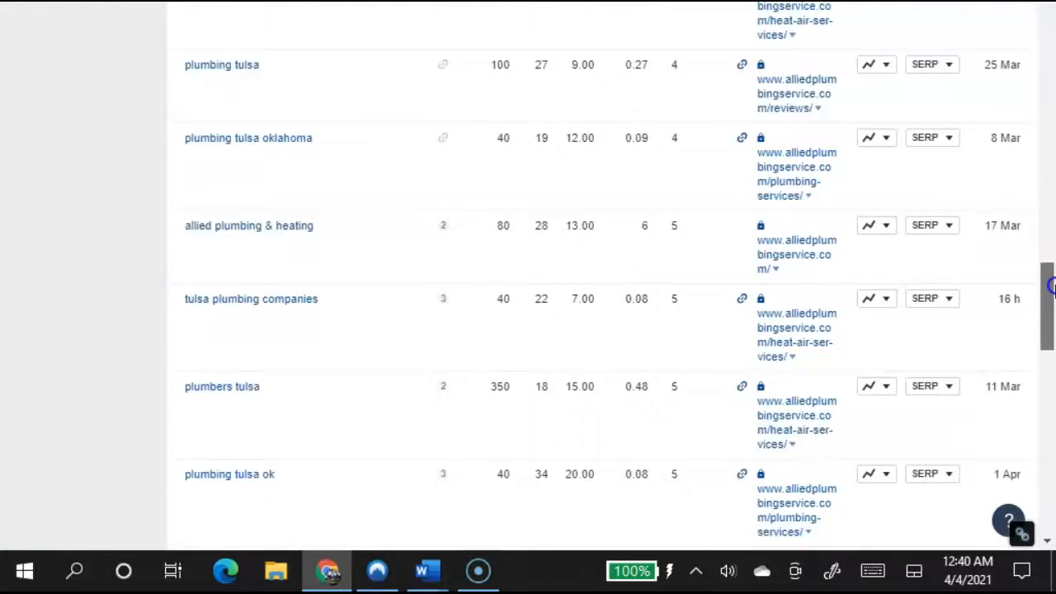
scroll(down, 3)
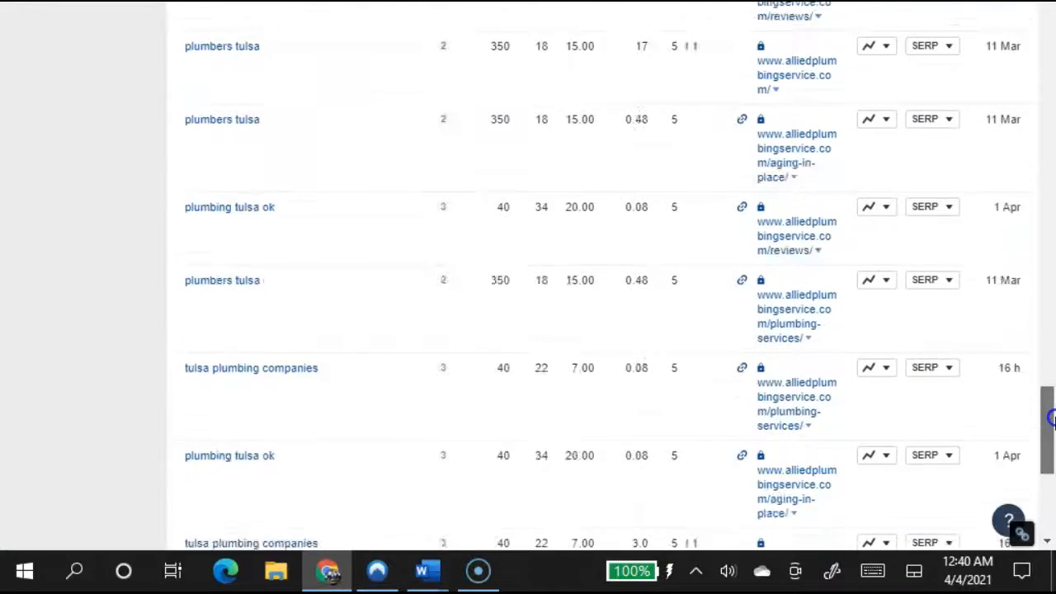
scroll(down, 3)
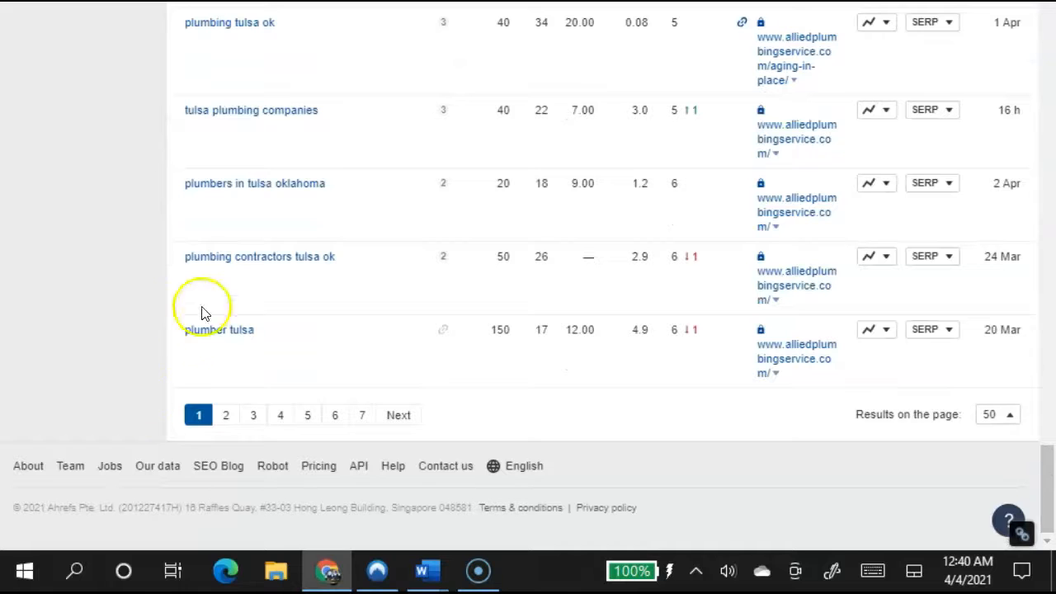
mouse_move(701, 264)
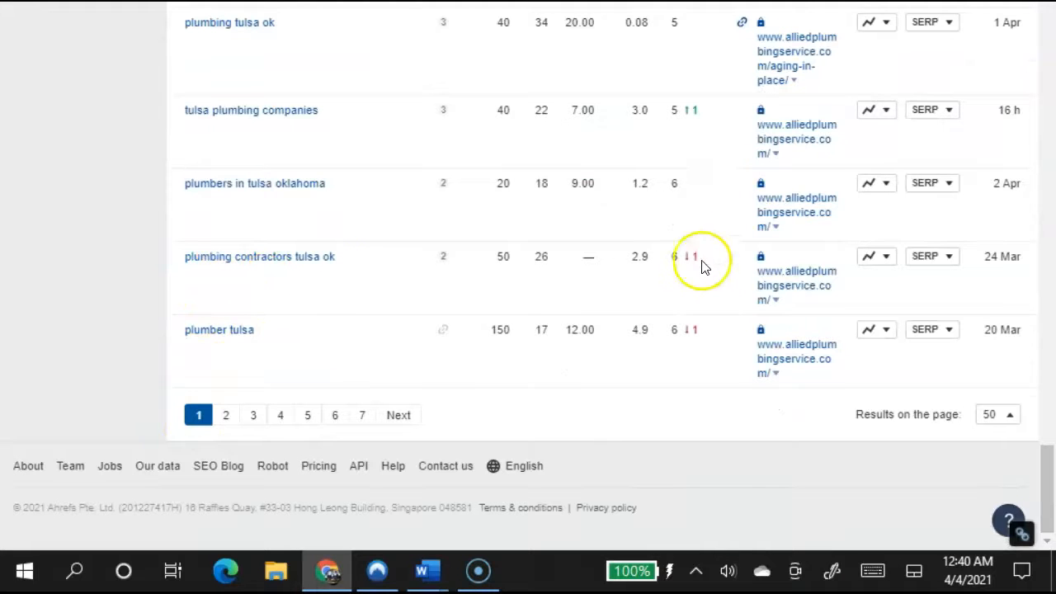
mouse_move(528, 252)
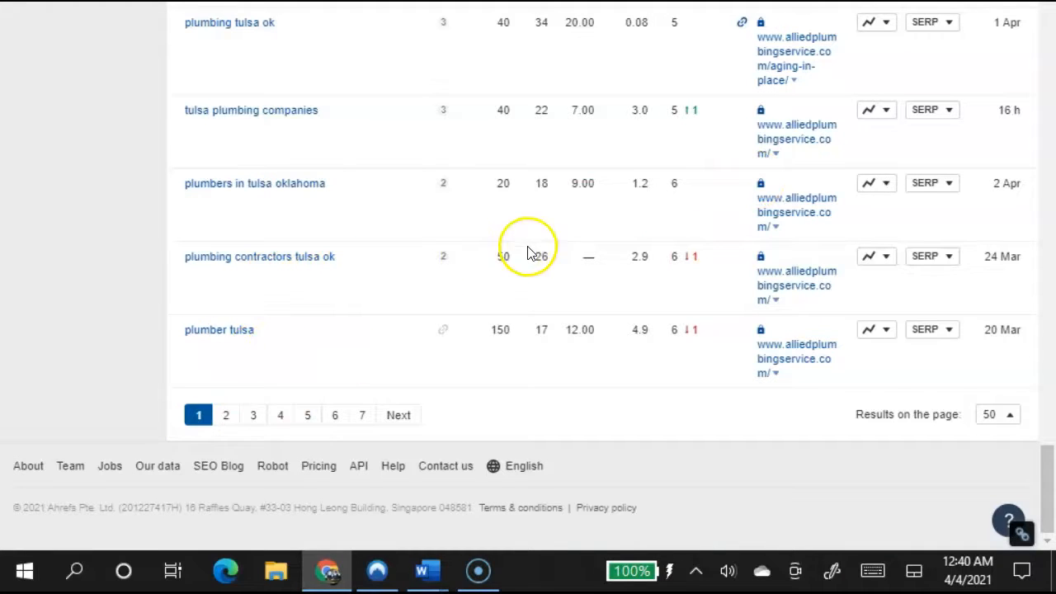
mouse_move(226, 415)
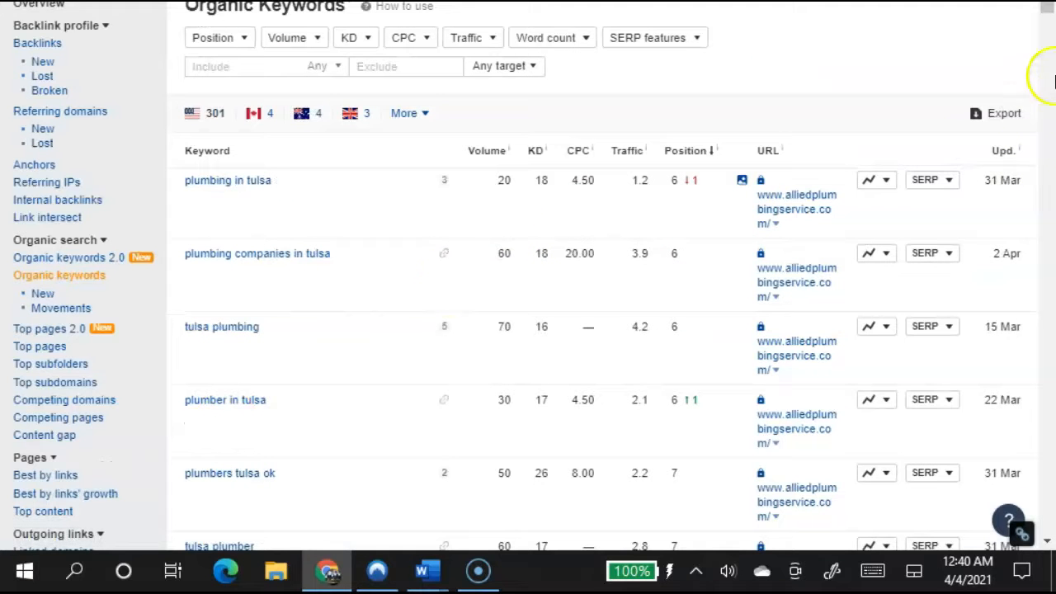
Scroll the Organic keywords report to review keywords ranked about 11th to 21st.
scroll(down, 3)
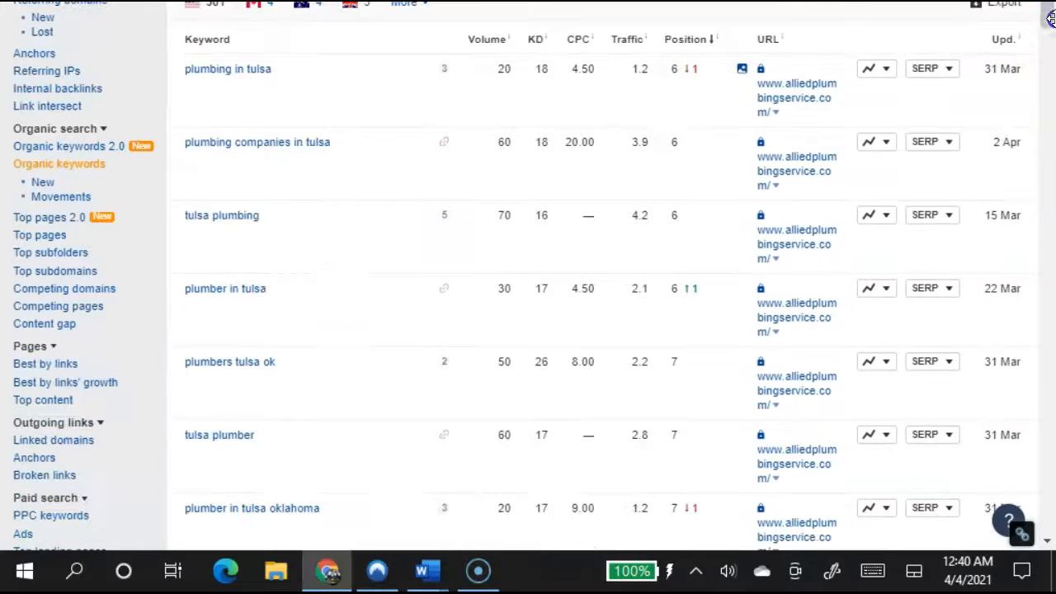
scroll(down, 3)
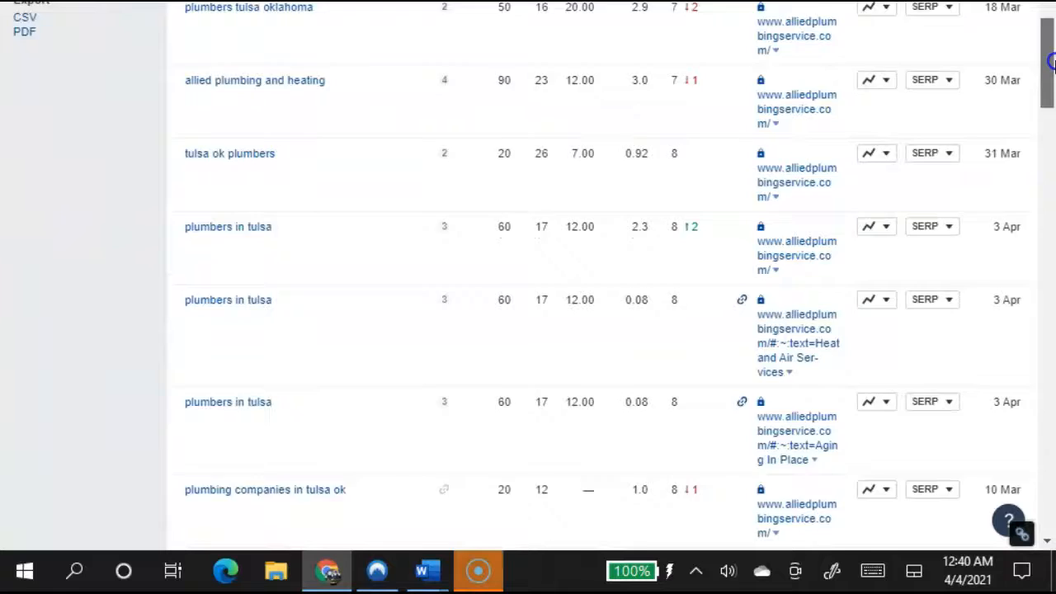
scroll(down, 3)
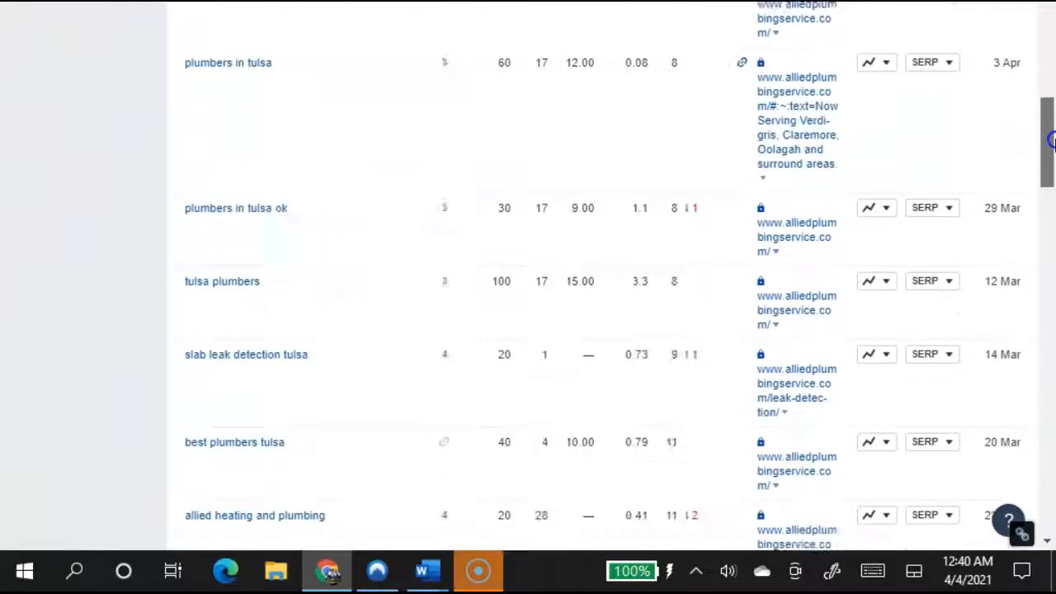
scroll(down, 3)
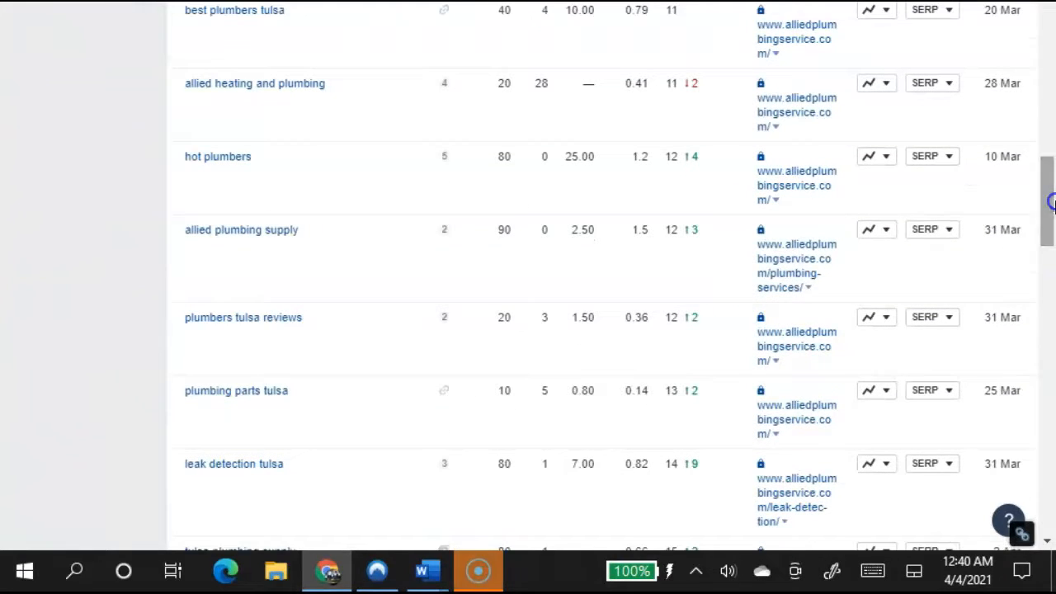
mouse_move(216, 103)
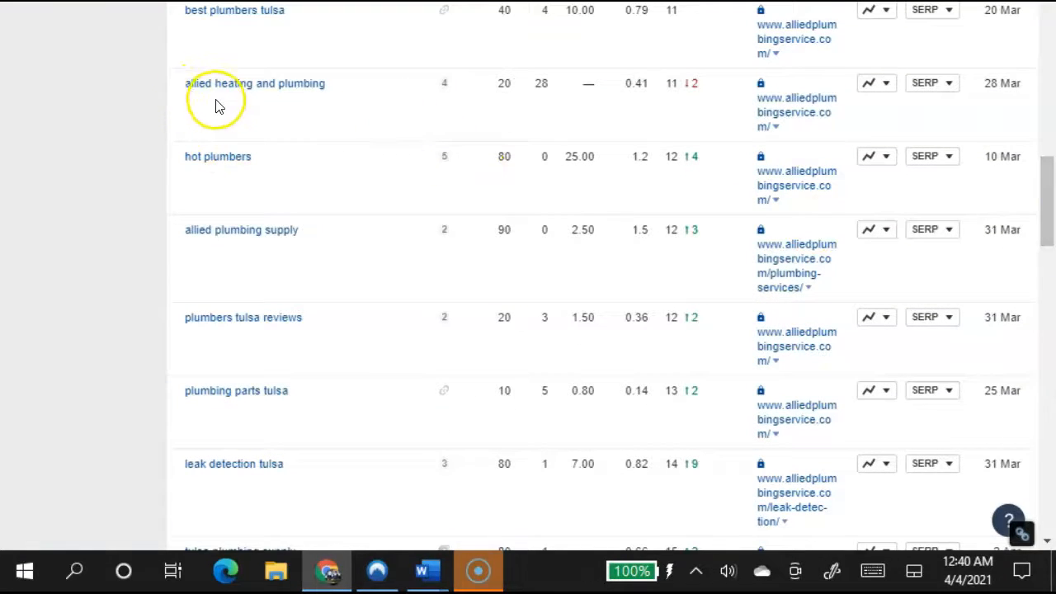
mouse_move(295, 102)
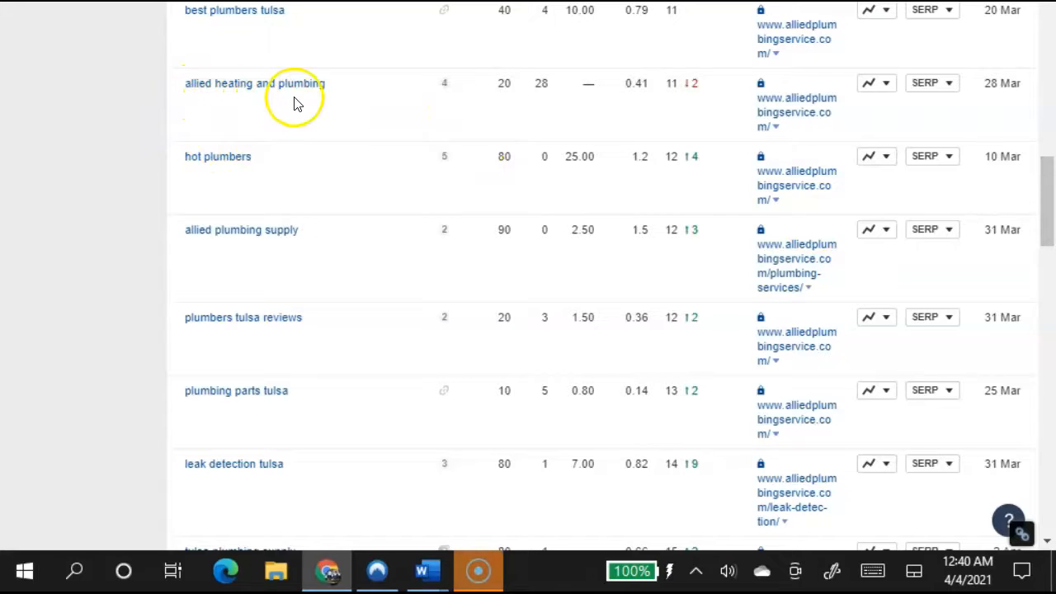
mouse_move(666, 93)
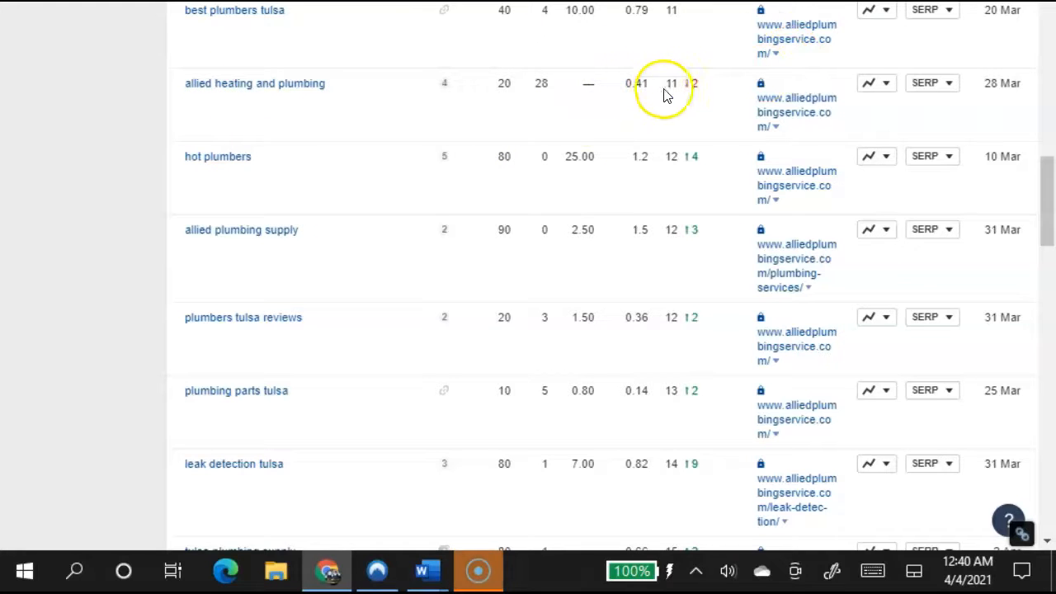
mouse_move(351, 202)
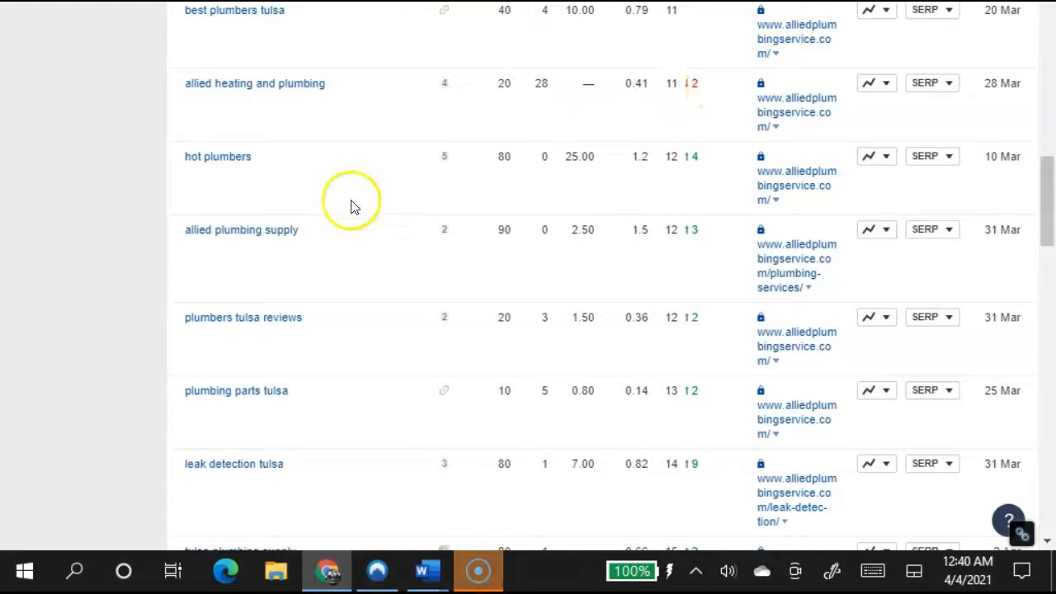
mouse_move(691, 82)
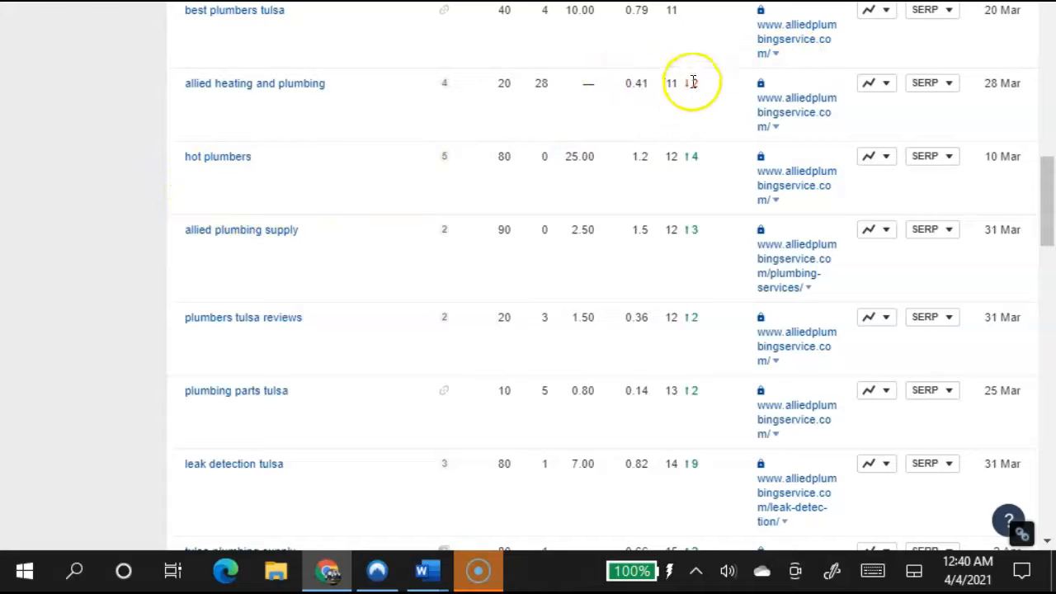
mouse_move(692, 82)
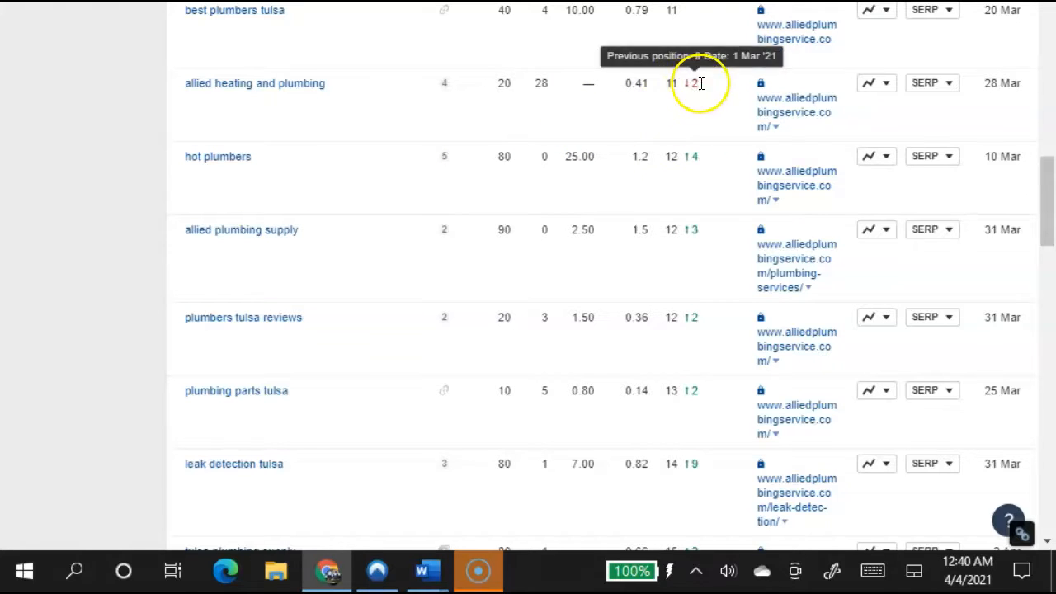
mouse_move(258, 177)
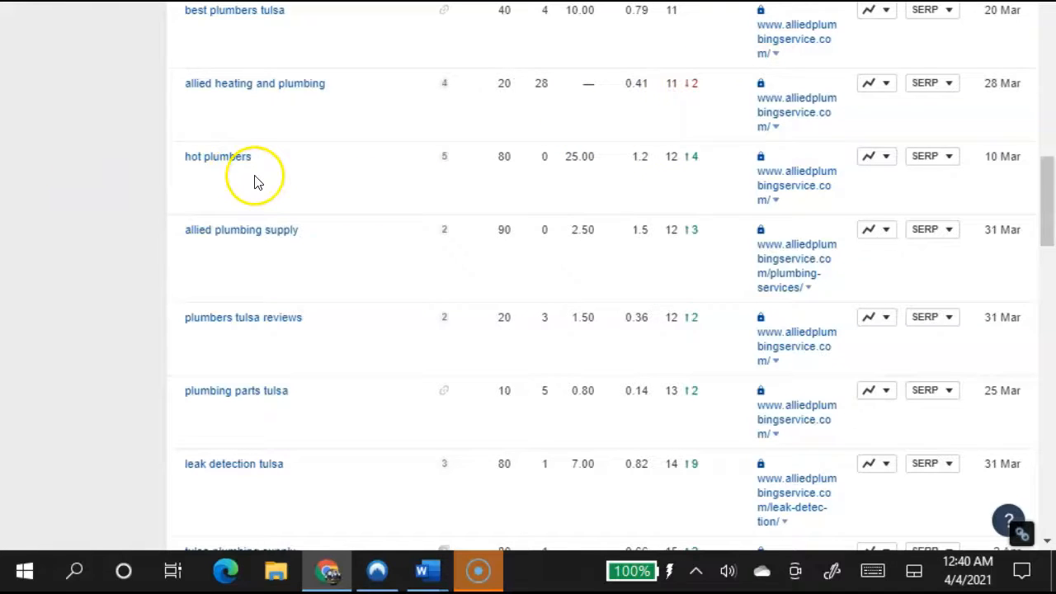
mouse_move(226, 255)
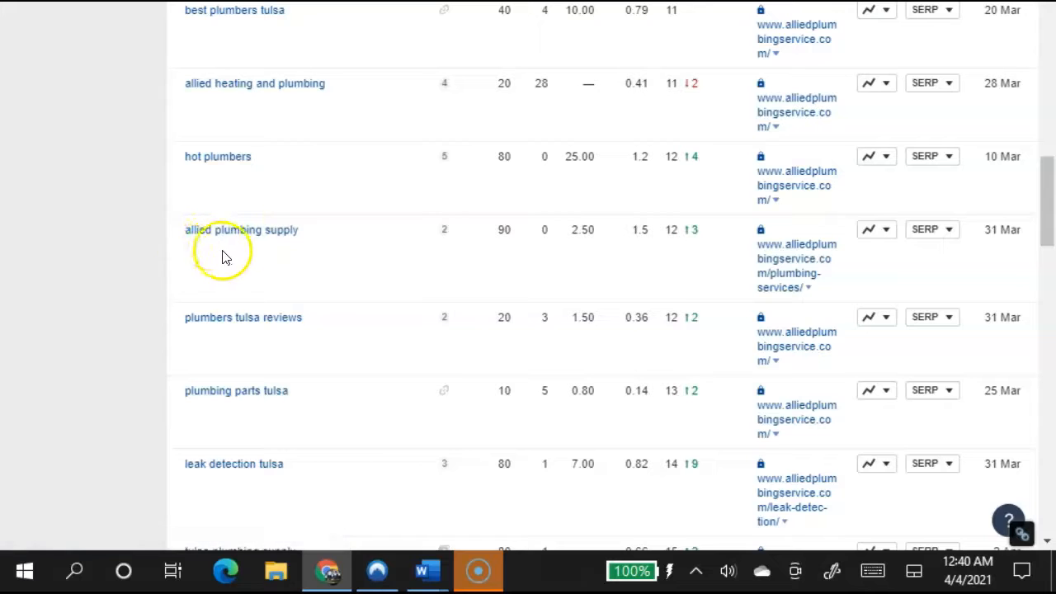
mouse_move(235, 341)
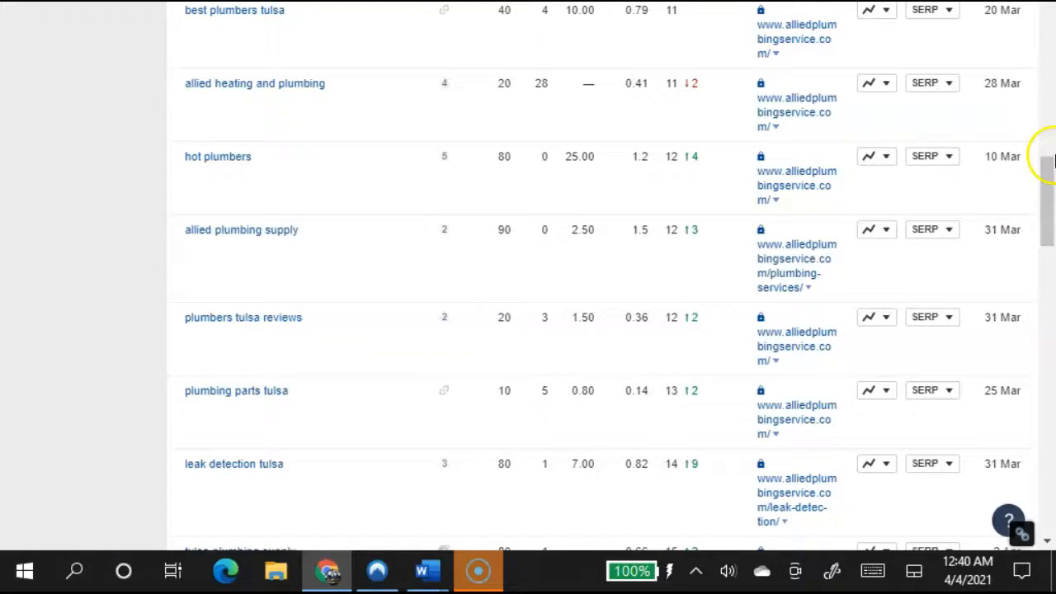
scroll(down, 3)
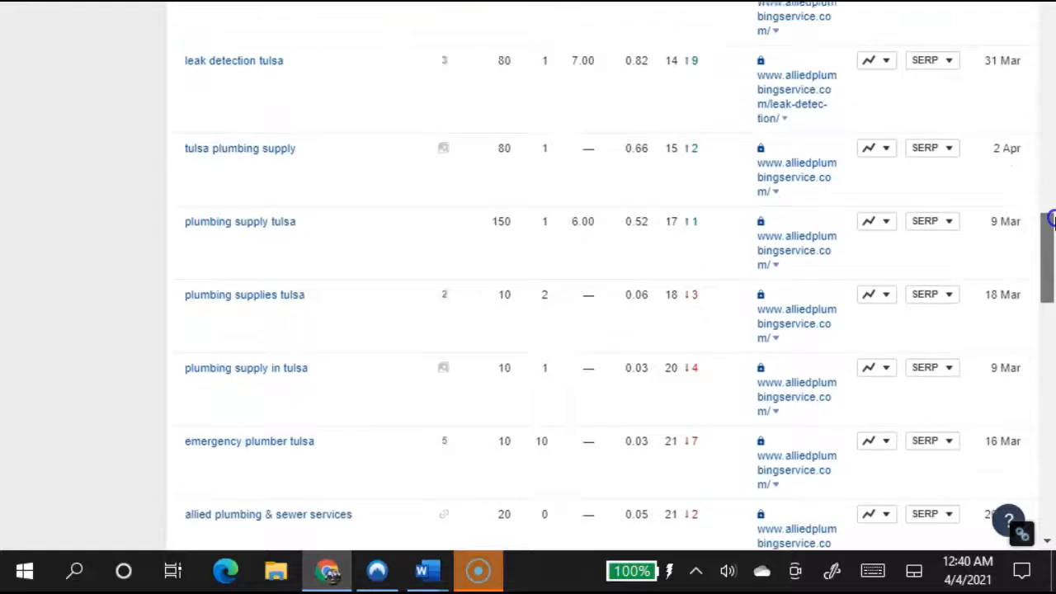
scroll(down, 3)
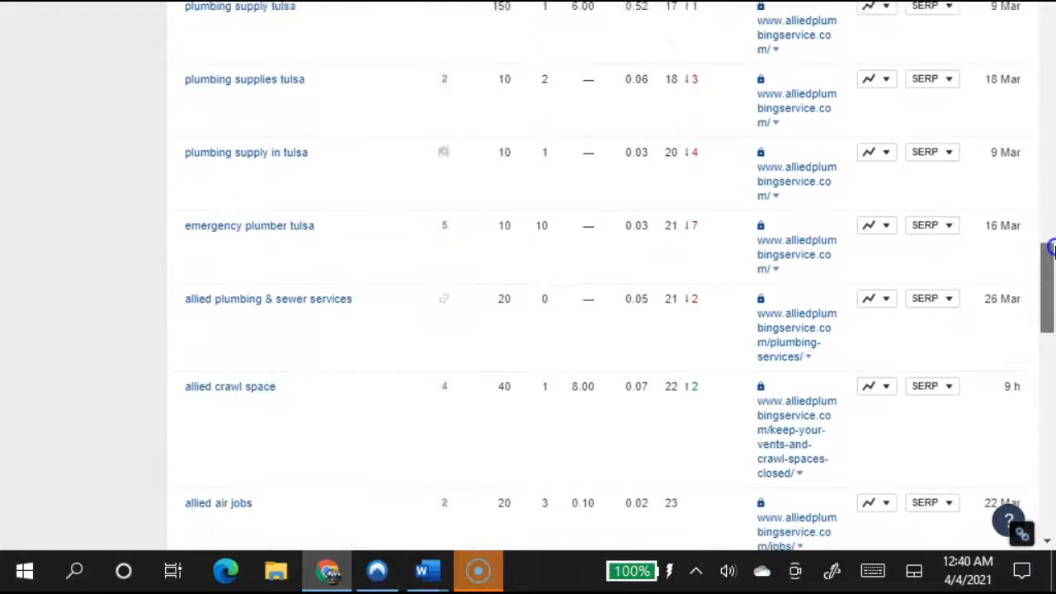
scroll(down, 3)
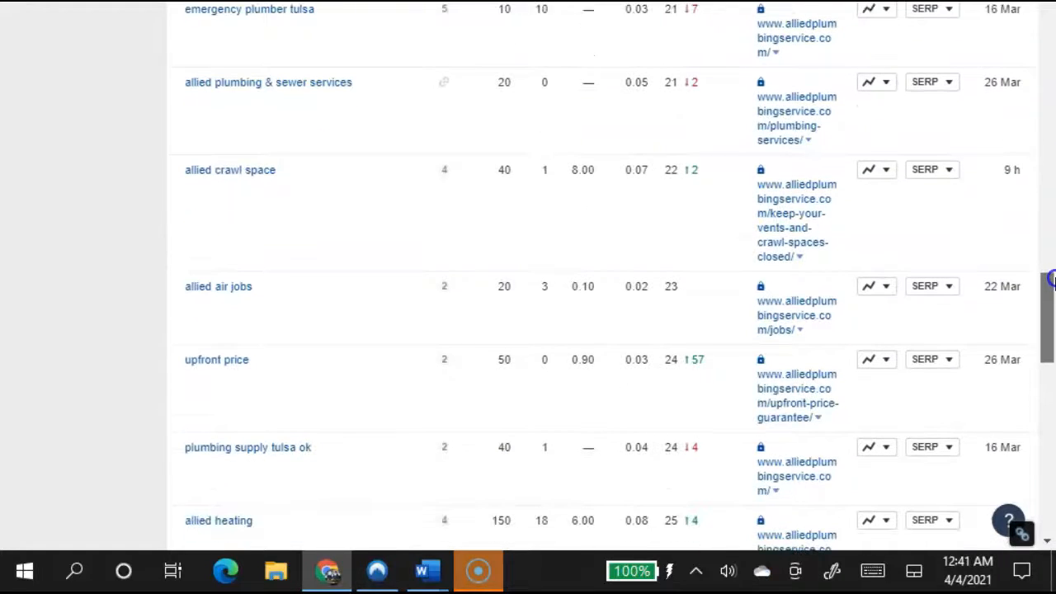
mouse_move(705, 23)
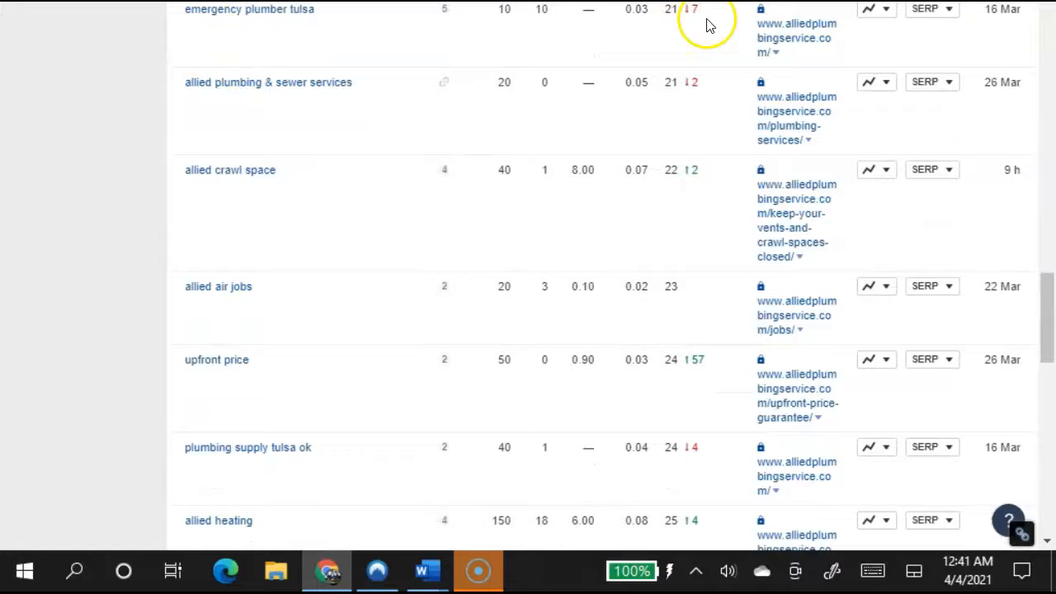
mouse_move(487, 82)
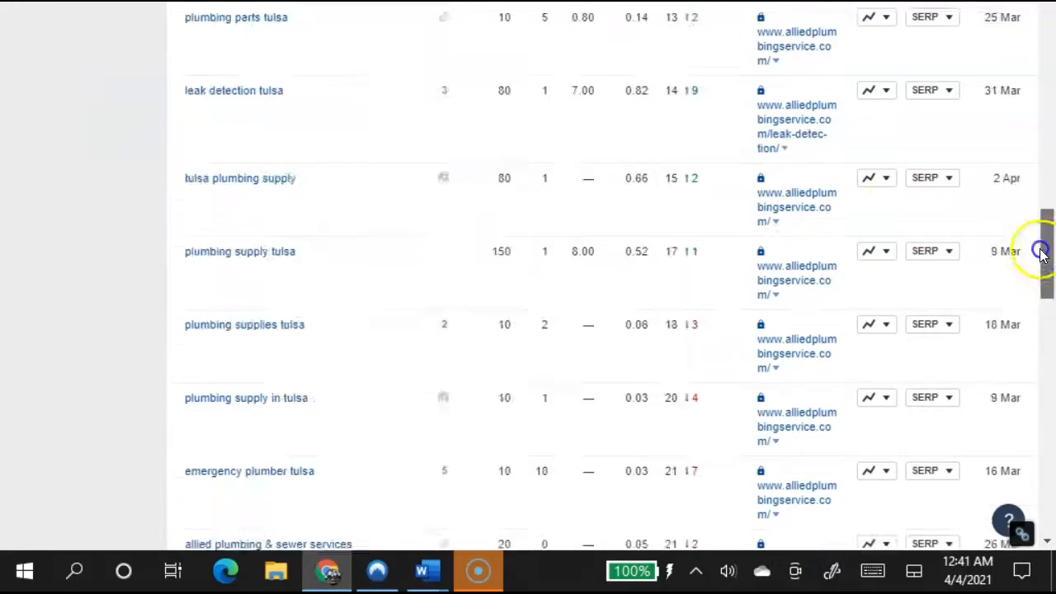
scroll(up, 3)
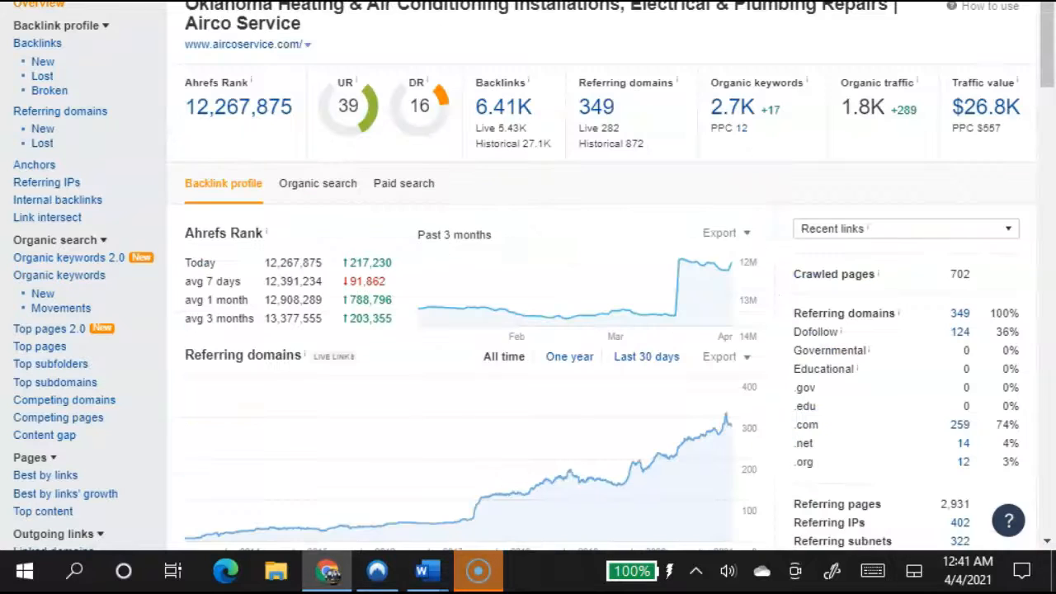
mouse_move(239, 61)
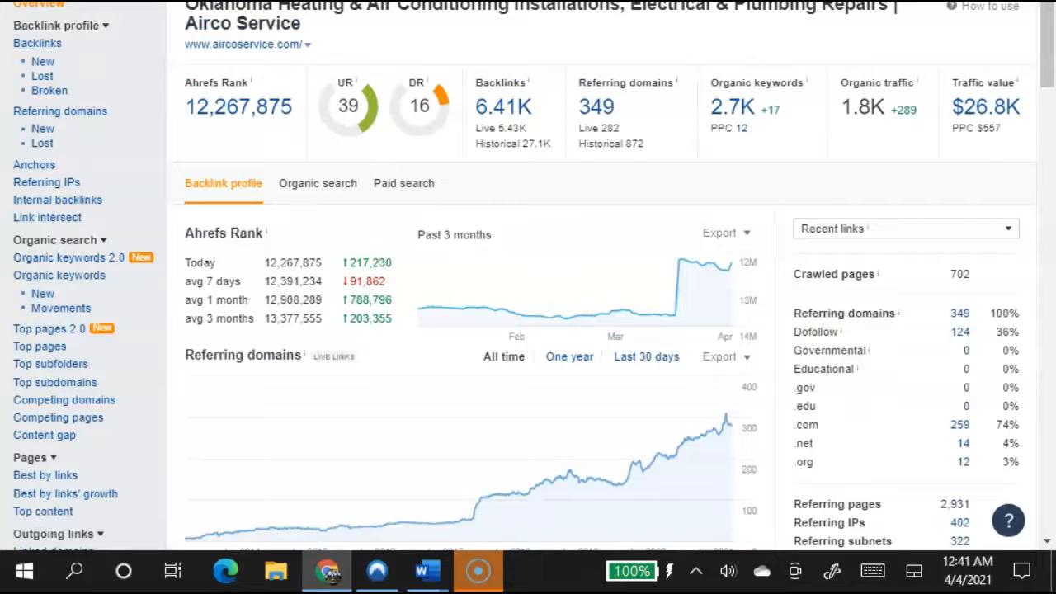
Show the aircoservice.com Overview with DR 16 and 349 referring domains.
click(58, 274)
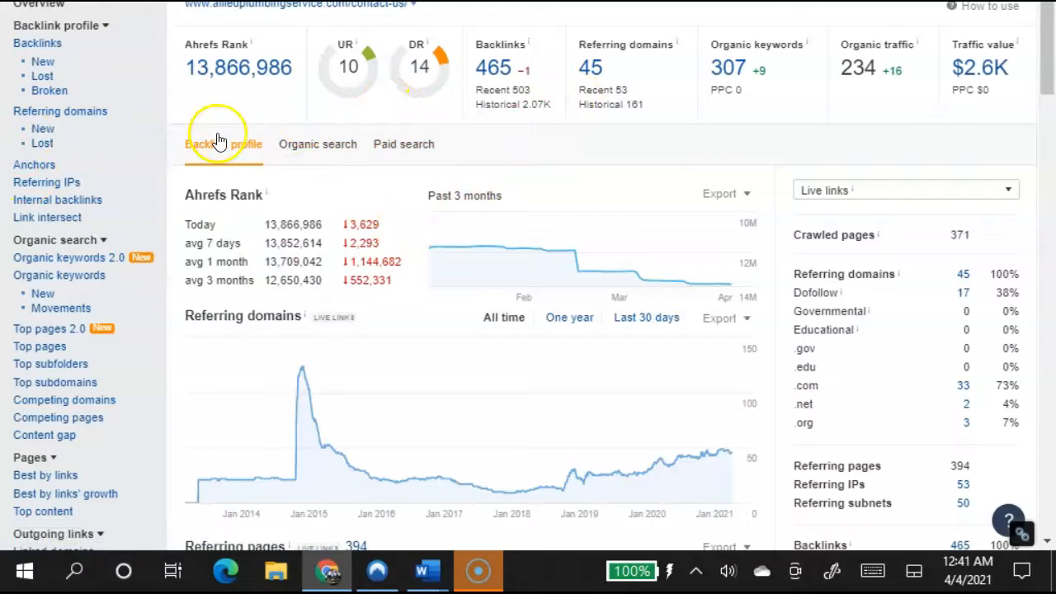
mouse_move(602, 46)
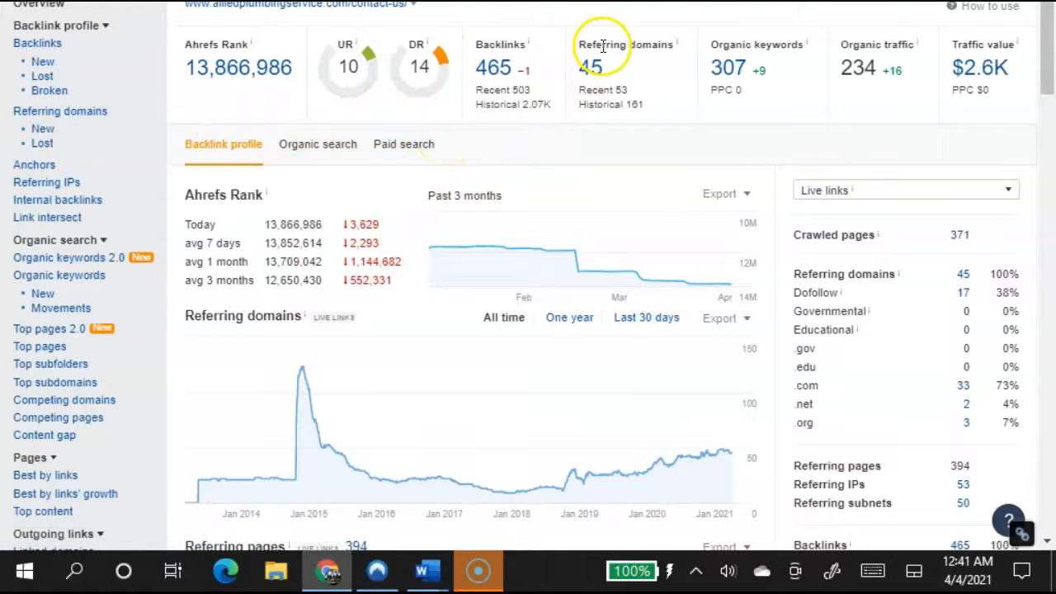
mouse_move(477, 87)
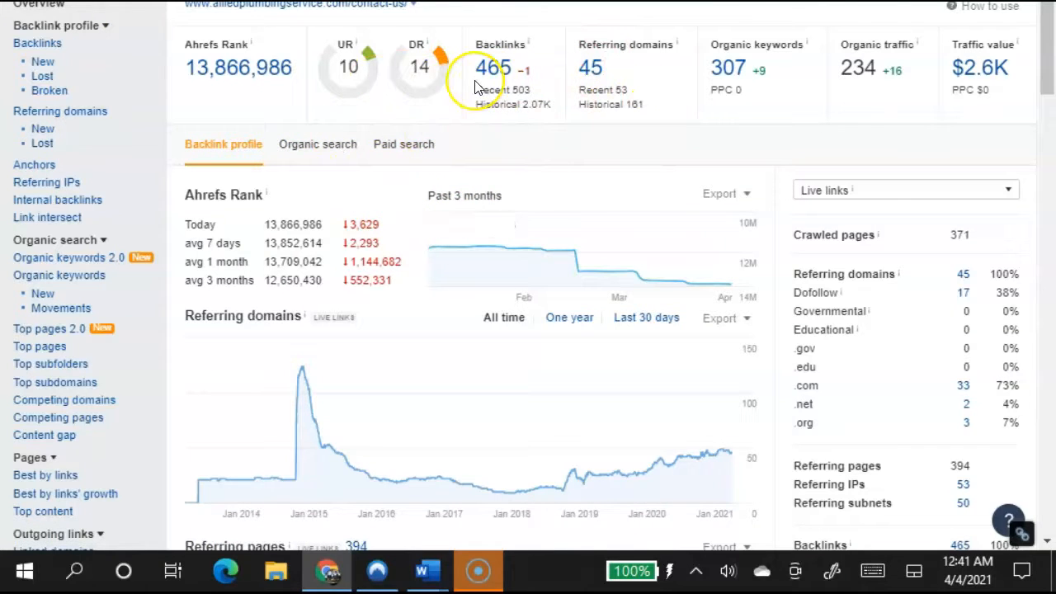
mouse_move(507, 22)
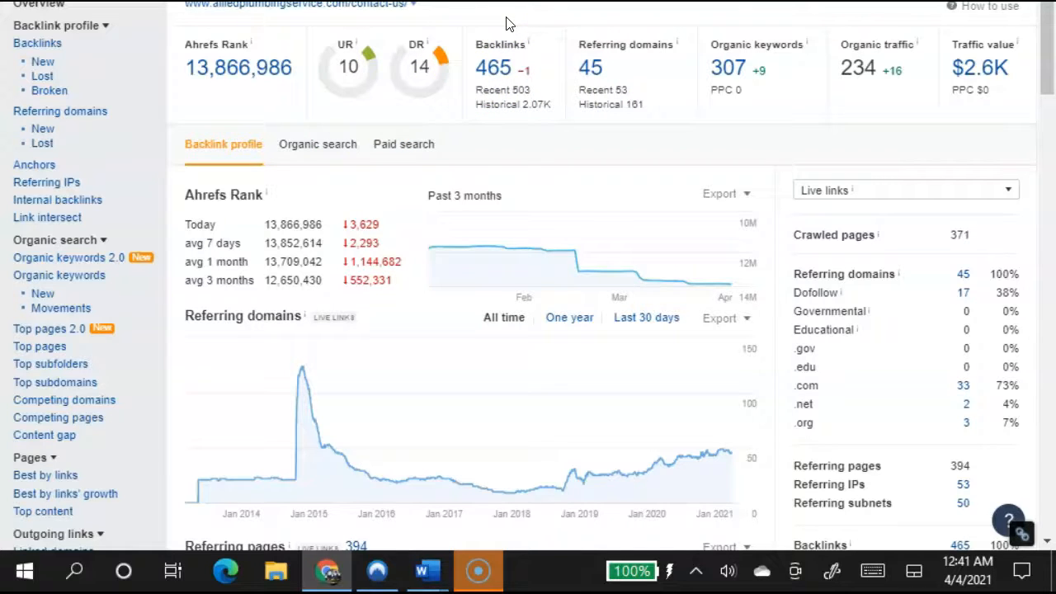
mouse_move(587, 68)
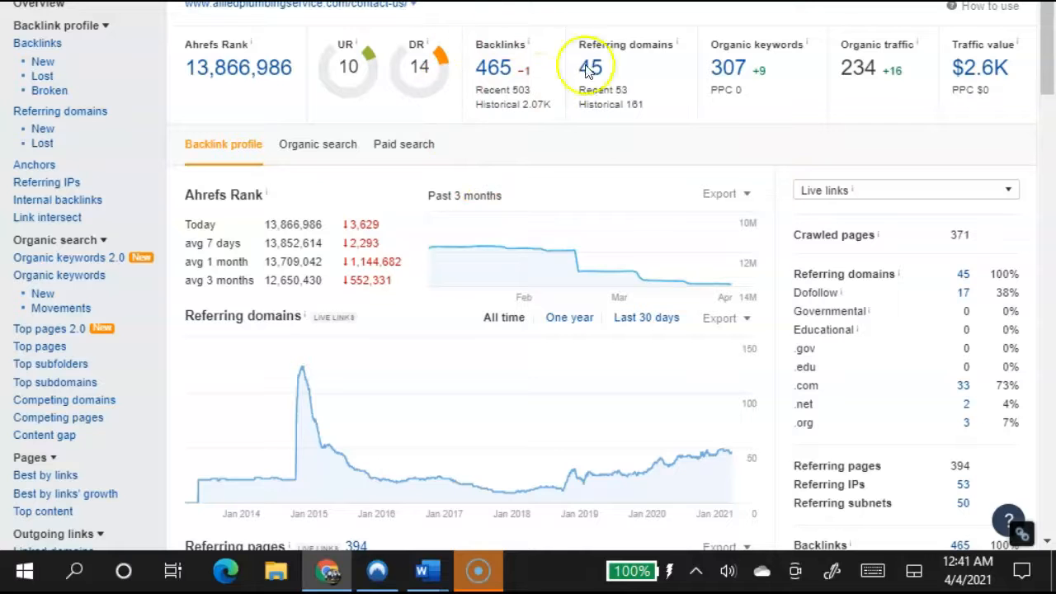
mouse_move(511, 67)
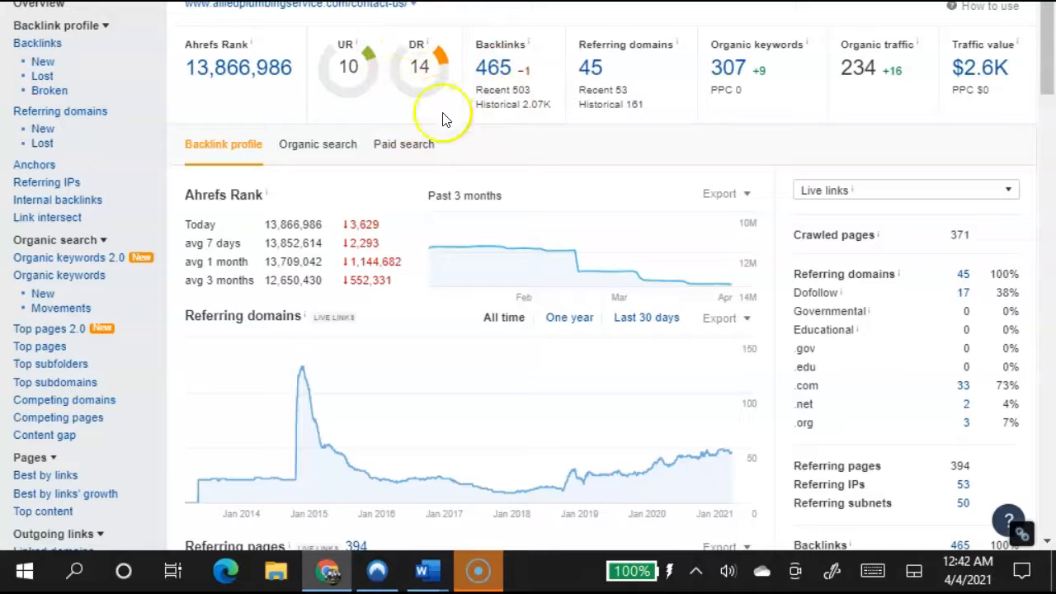
mouse_move(396, 66)
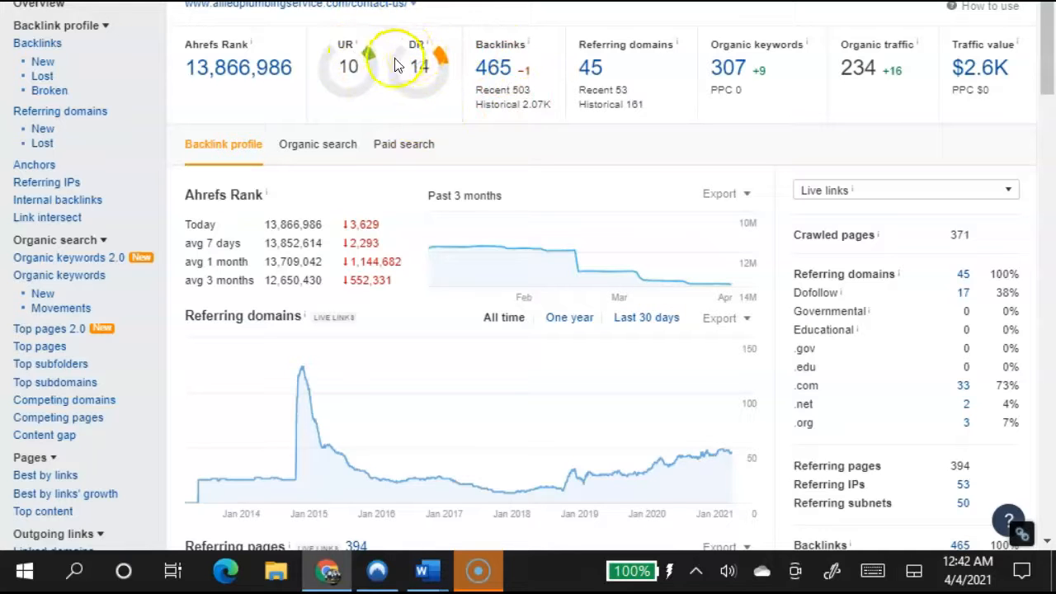
mouse_move(382, 97)
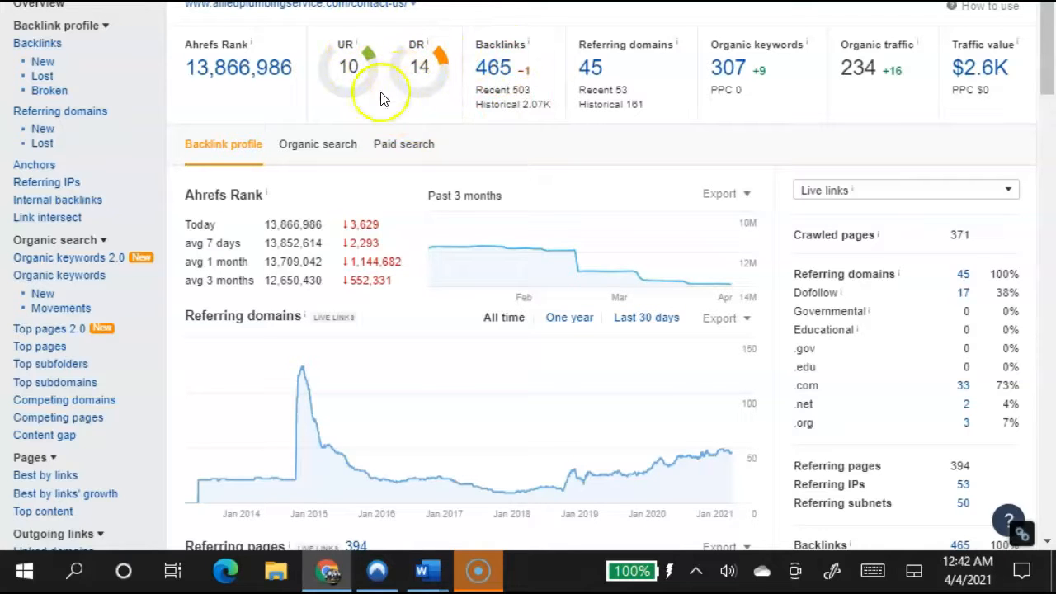
mouse_move(355, 70)
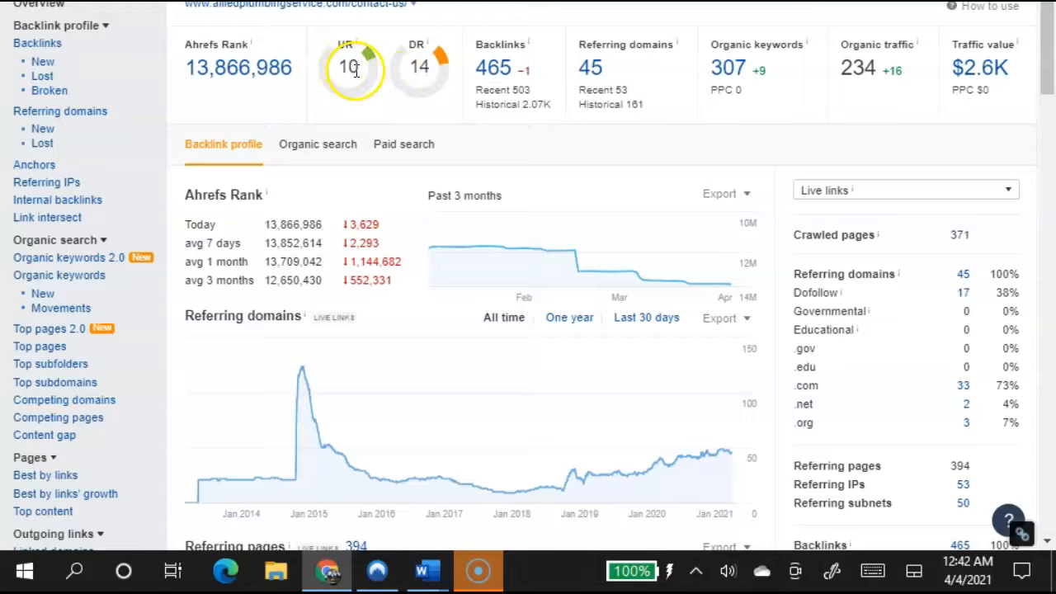
mouse_move(433, 70)
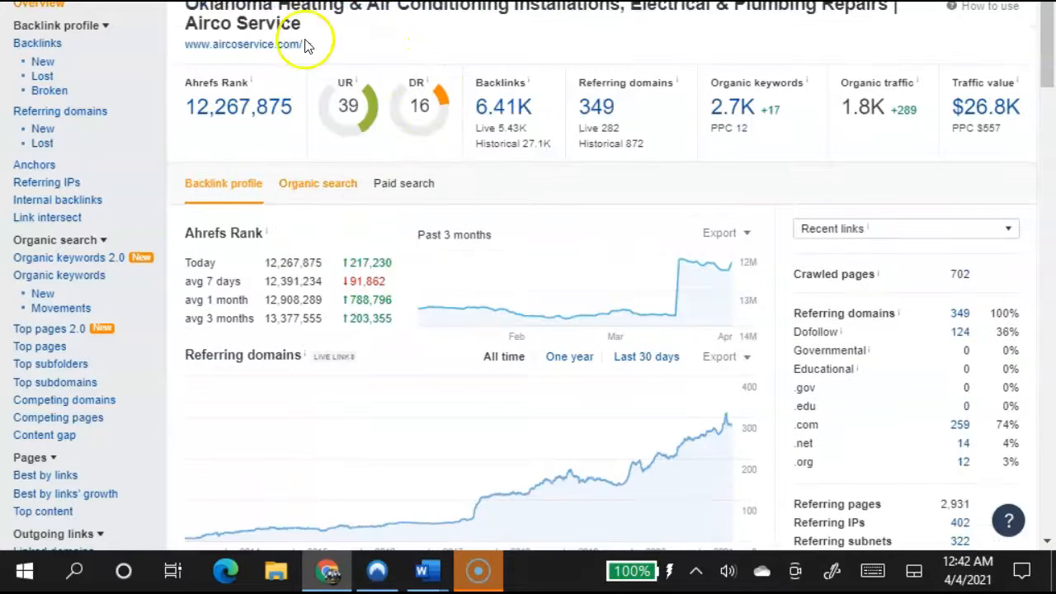
mouse_move(350, 106)
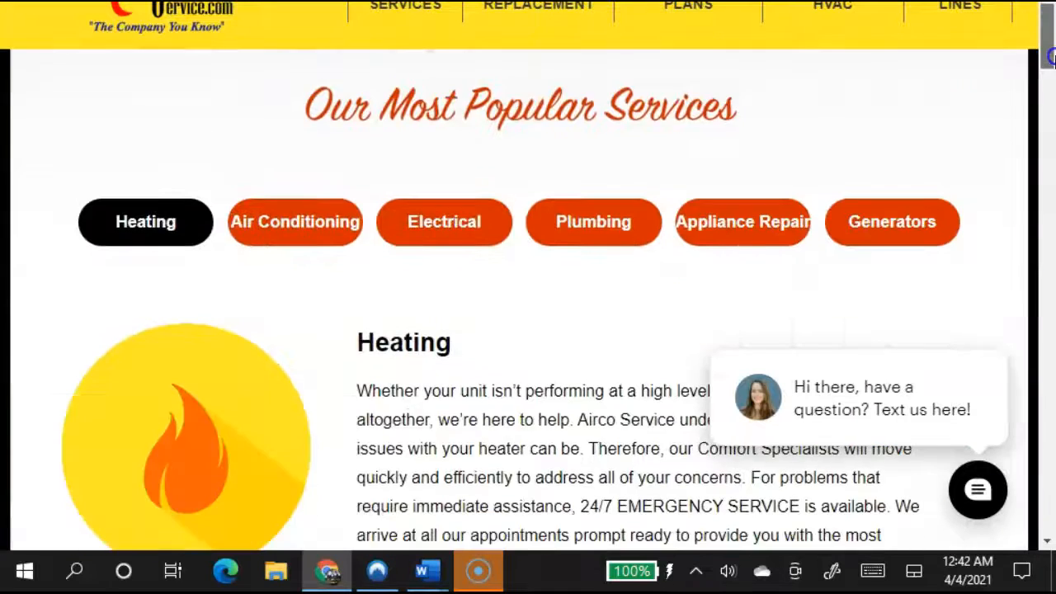
Browse the Airco Service homepage, then move to Wortman Central Air's service descriptions.
scroll(down, 3)
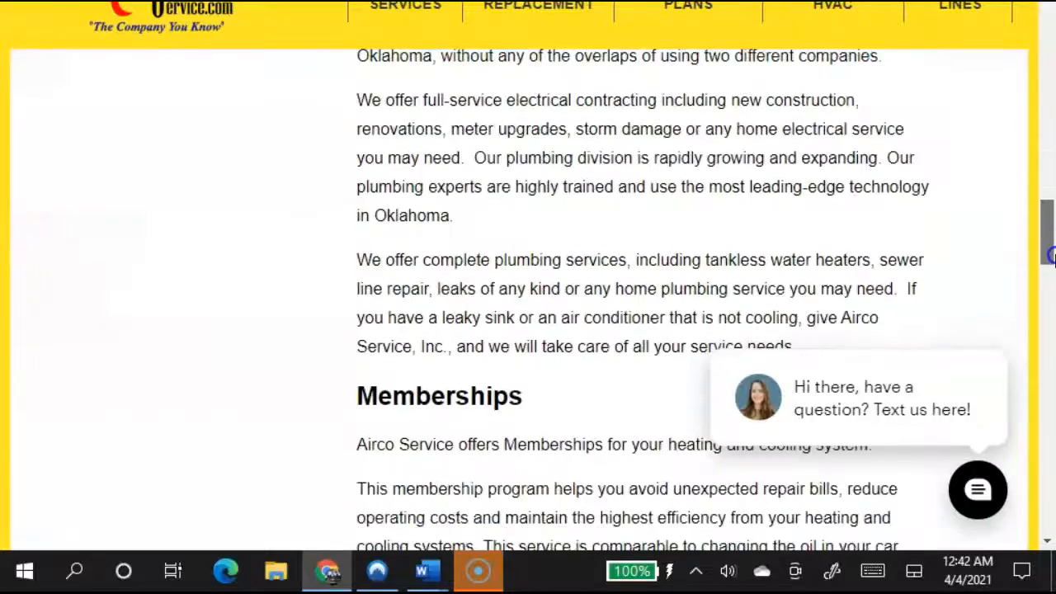
scroll(down, 3)
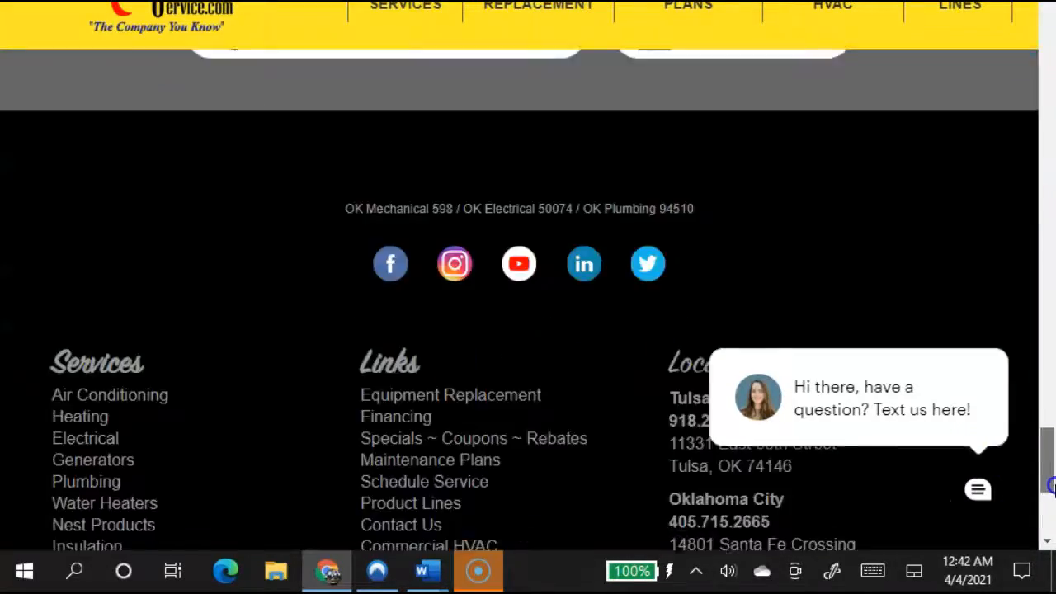
scroll(up, 3)
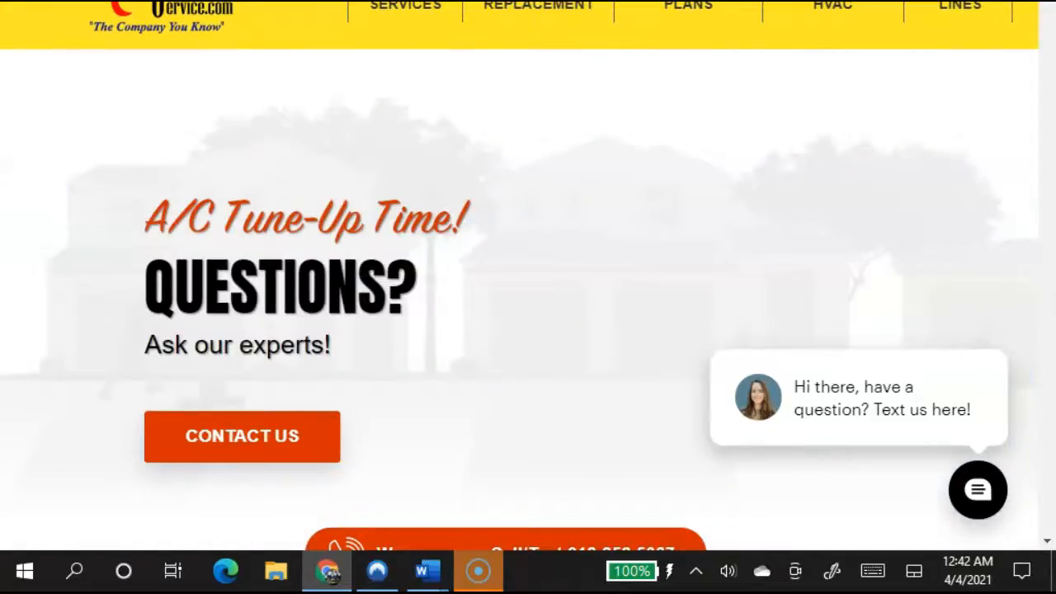
scroll(down, 3)
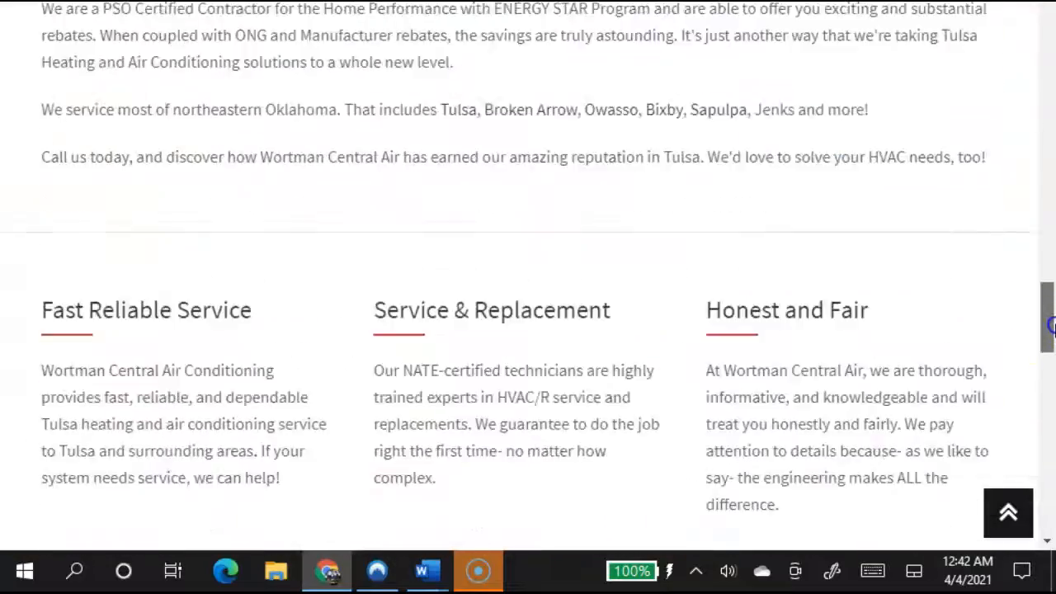
click(1007, 511)
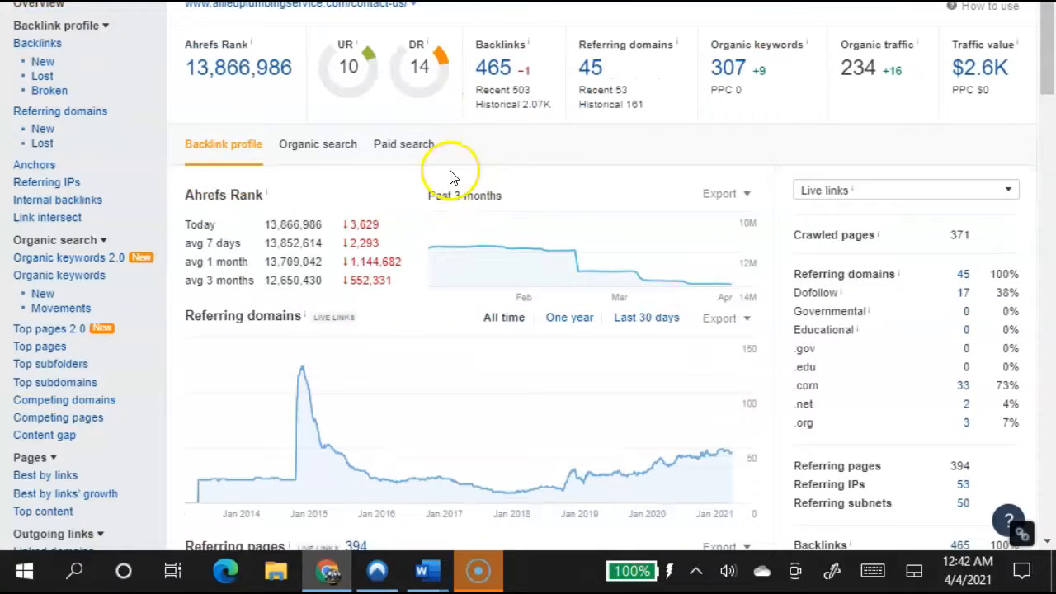
mouse_move(450, 91)
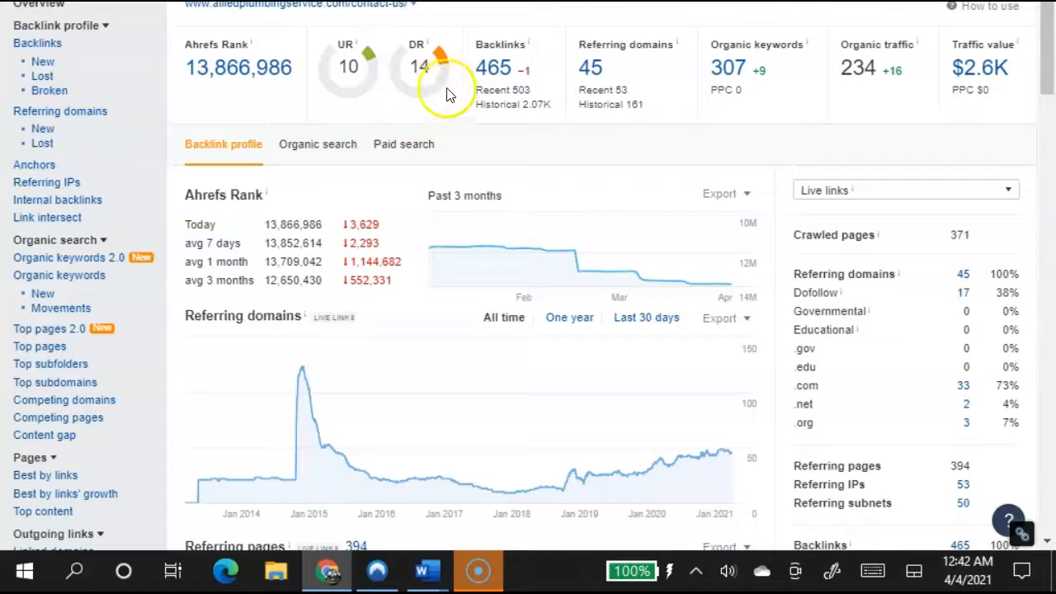
mouse_move(499, 78)
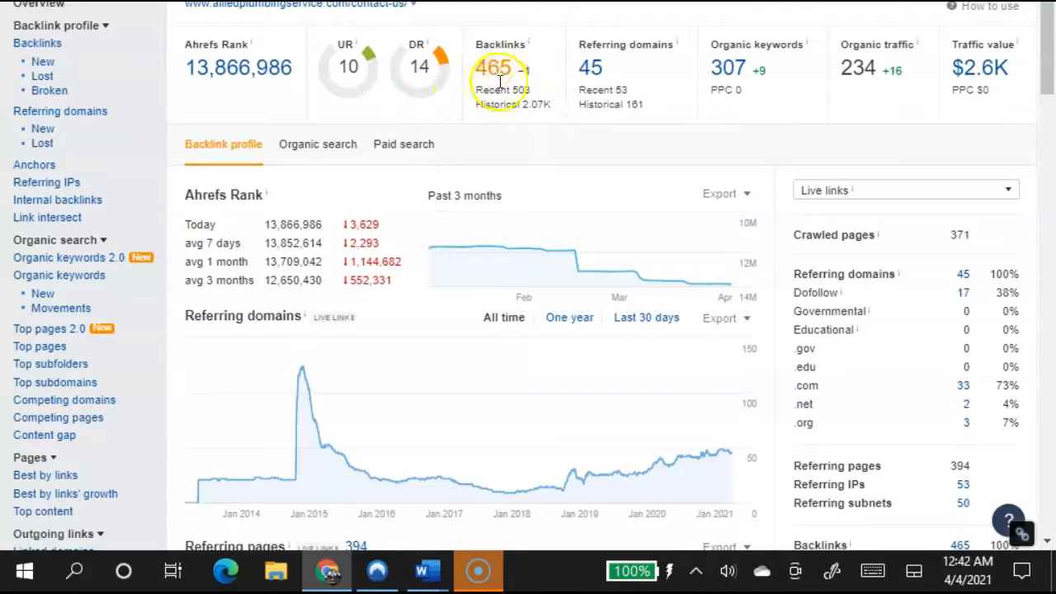
mouse_move(517, 40)
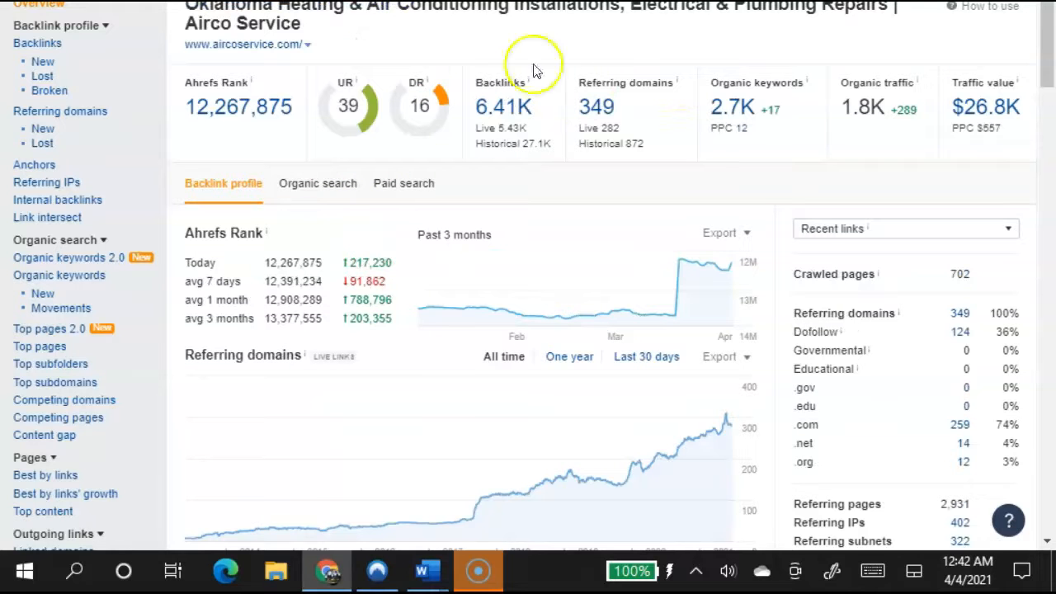
mouse_move(795, 131)
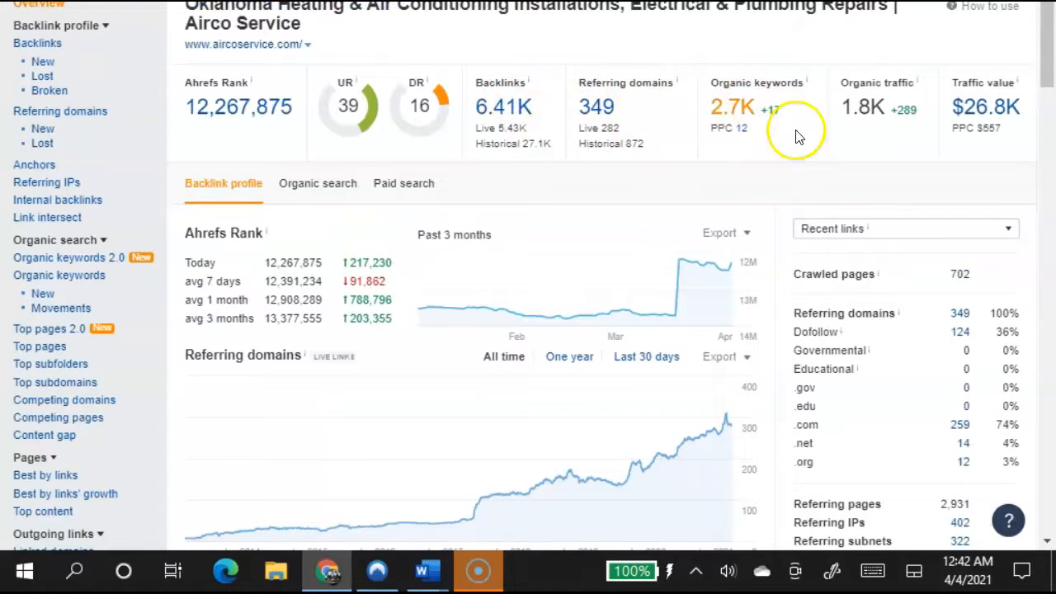
mouse_move(767, 91)
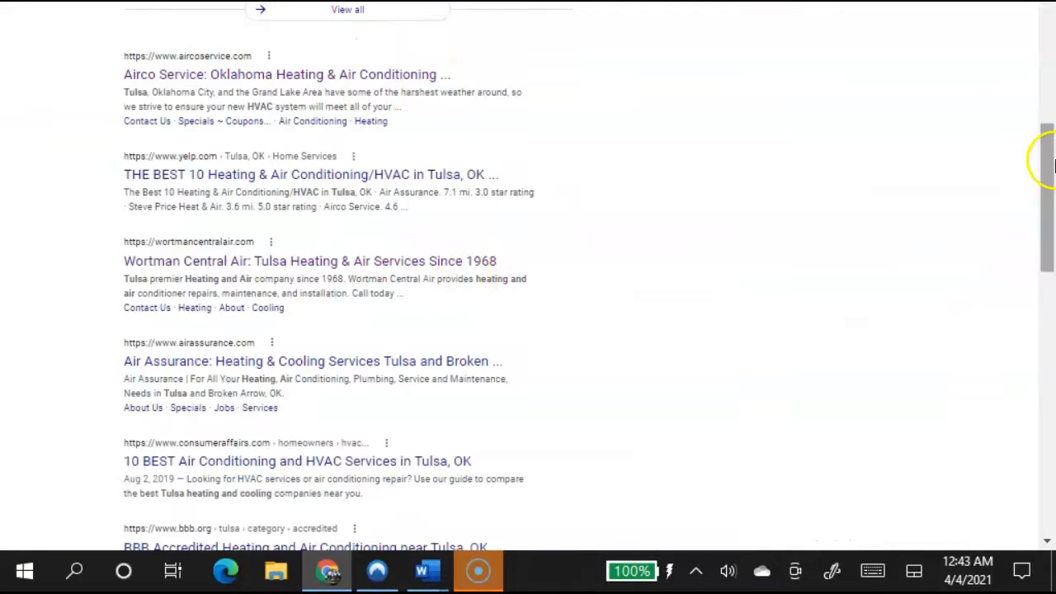
Review the Tulsa map pack: A Best Air & Heat, Logic Heating & Air, Brian's Heat and Air.
scroll(up, 3)
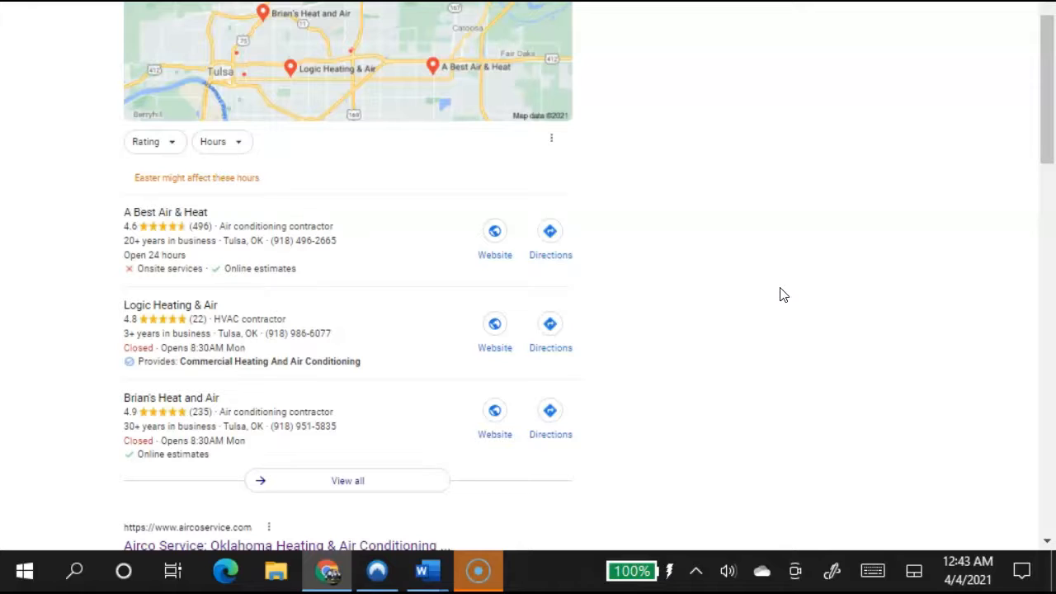
mouse_move(835, 251)
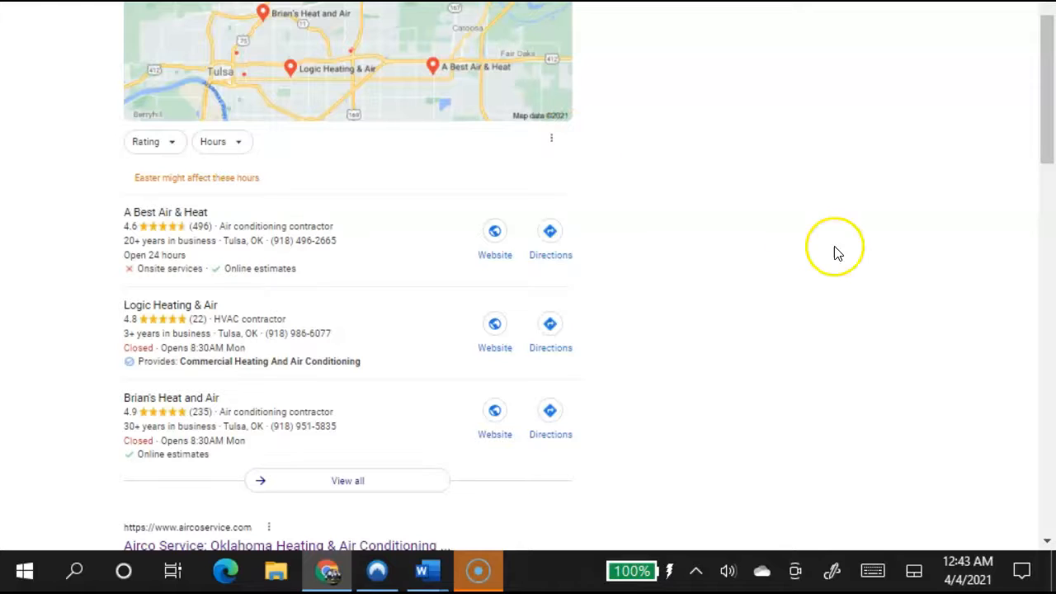
mouse_move(350, 263)
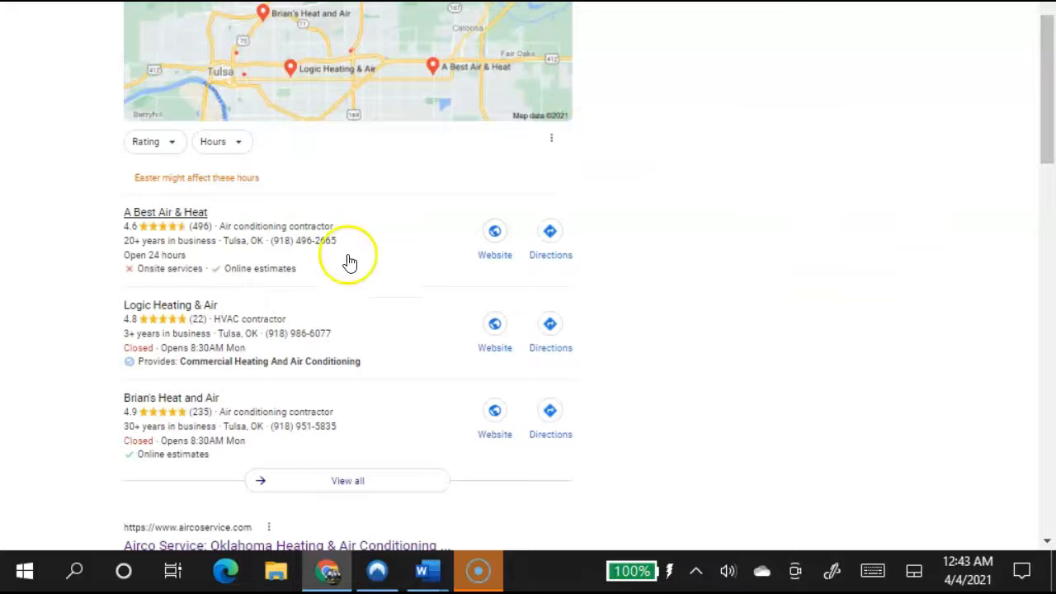
mouse_move(270, 298)
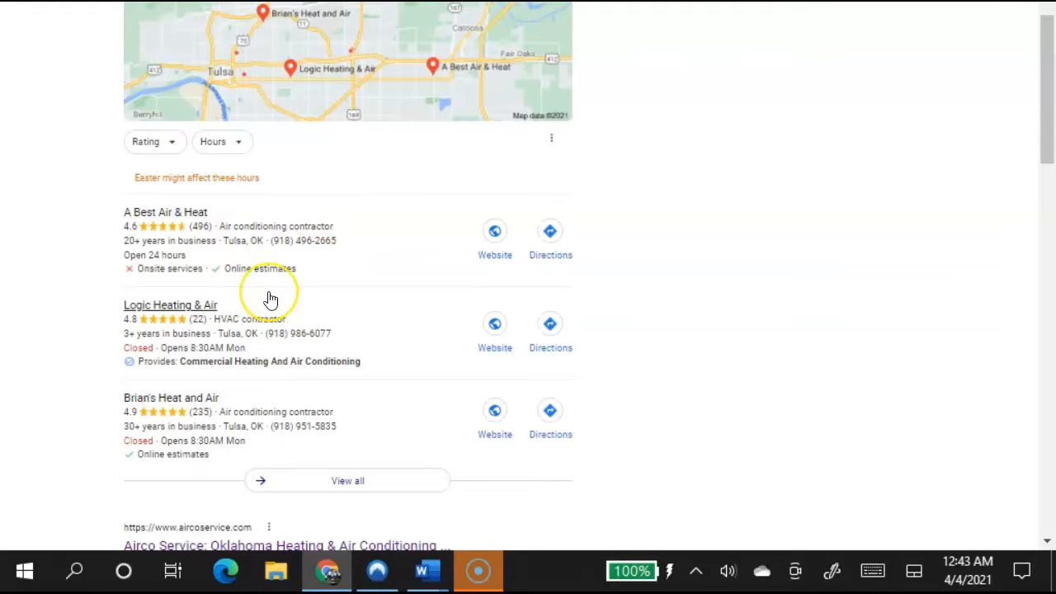
mouse_move(272, 299)
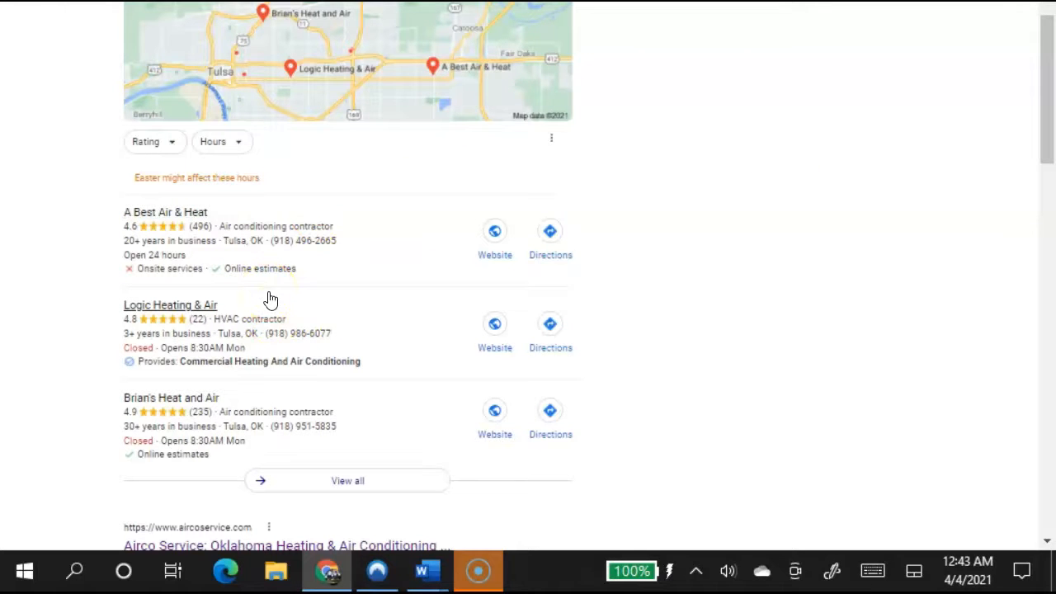
mouse_move(360, 232)
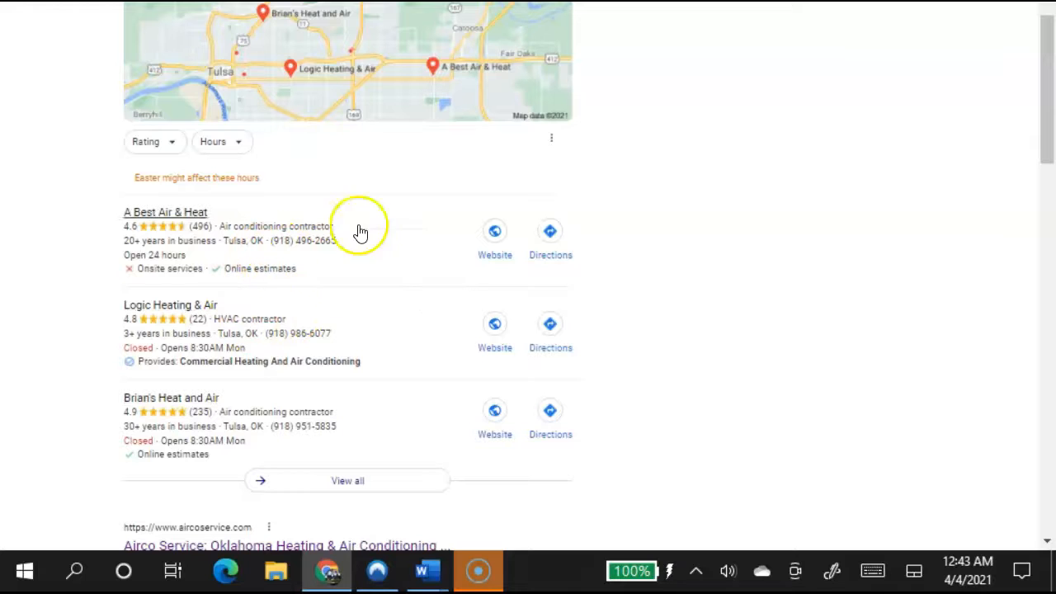
mouse_move(243, 193)
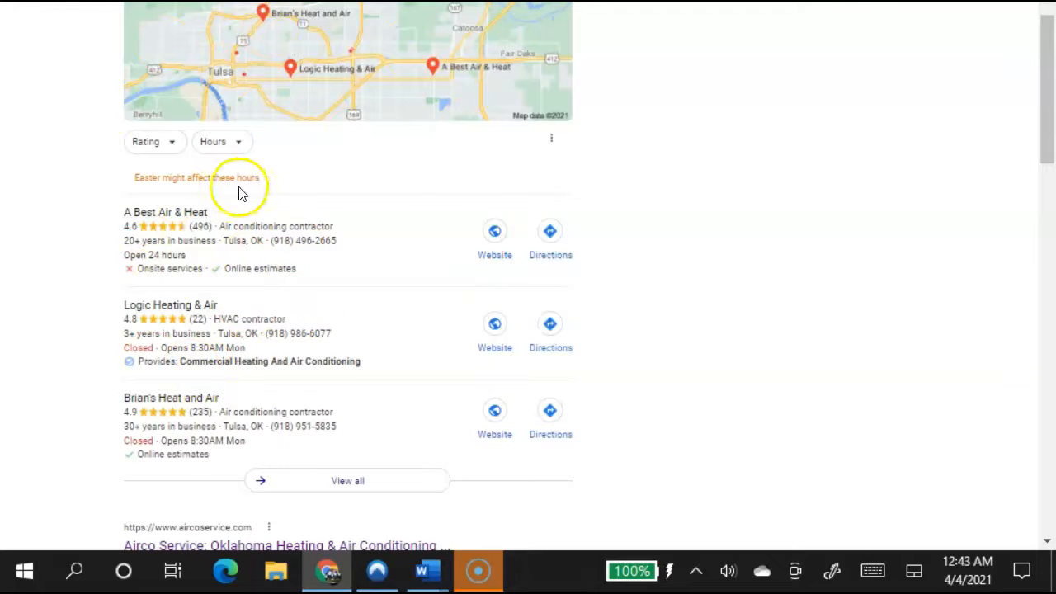
mouse_move(392, 83)
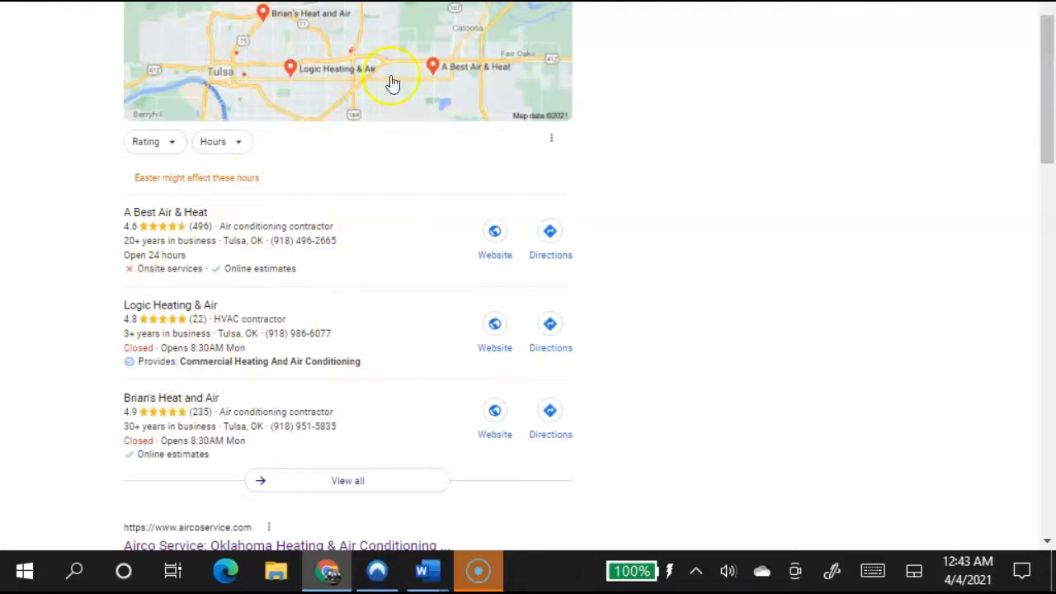
scroll(down, 3)
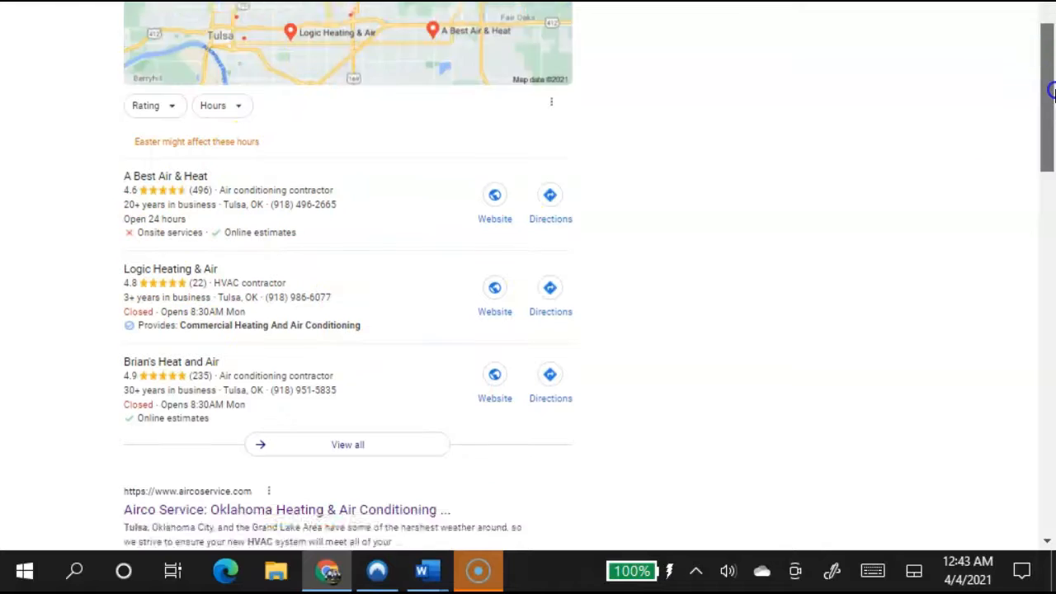
scroll(down, 3)
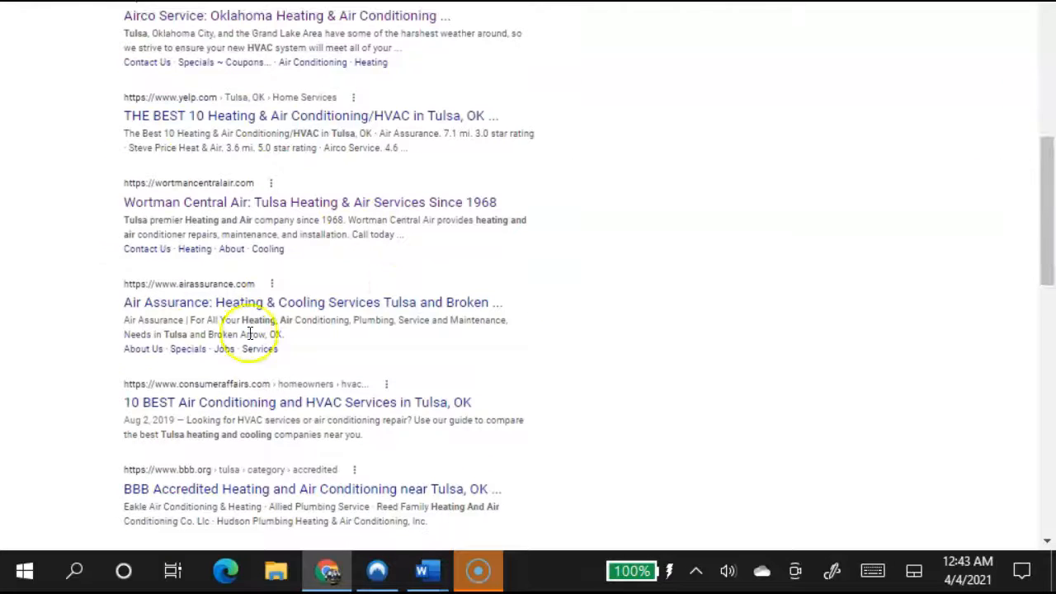
scroll(up, 3)
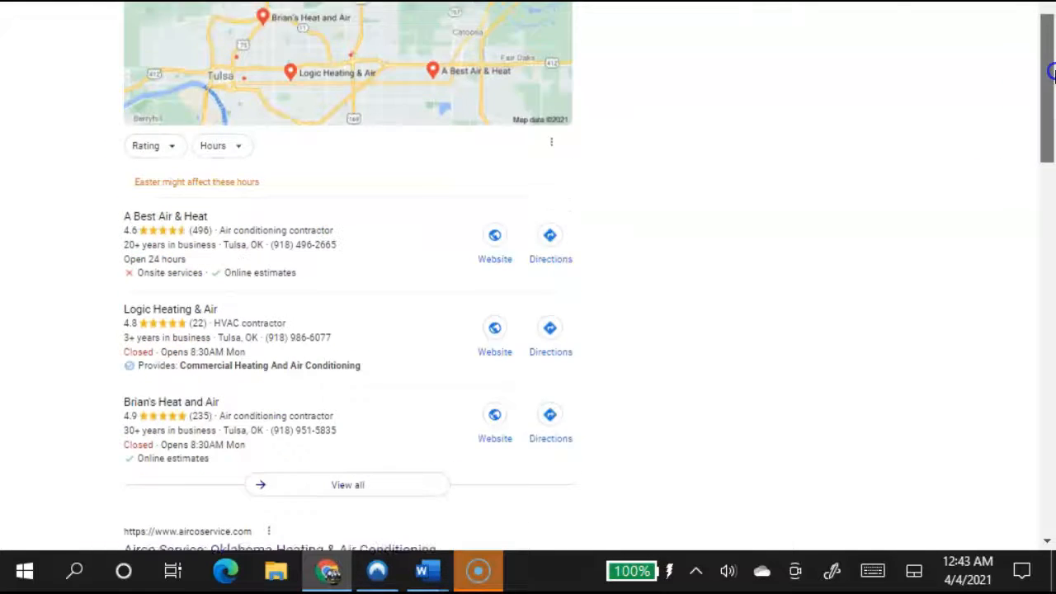
scroll(up, 3)
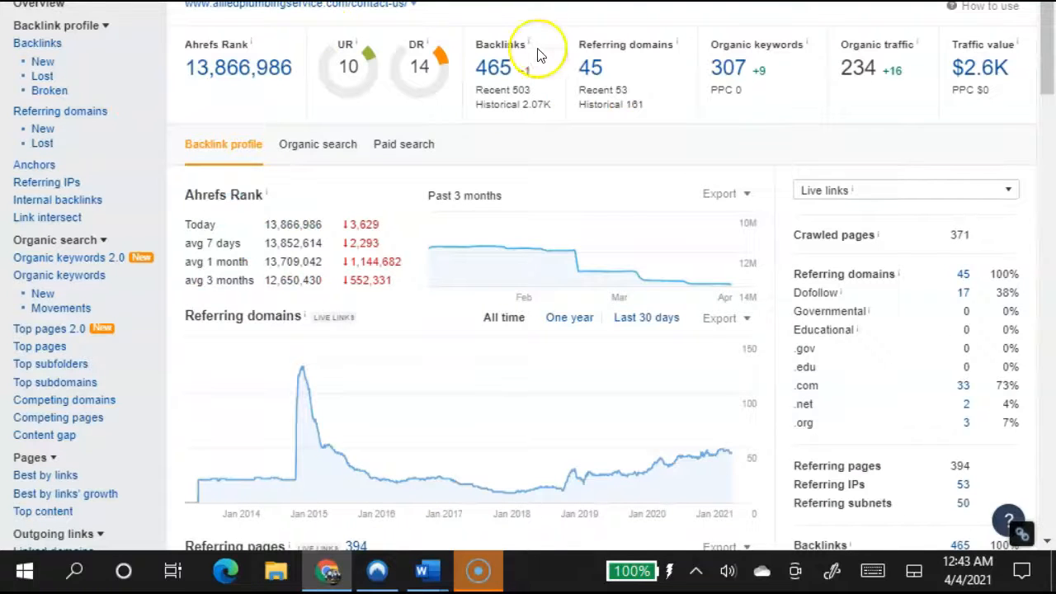
mouse_move(474, 103)
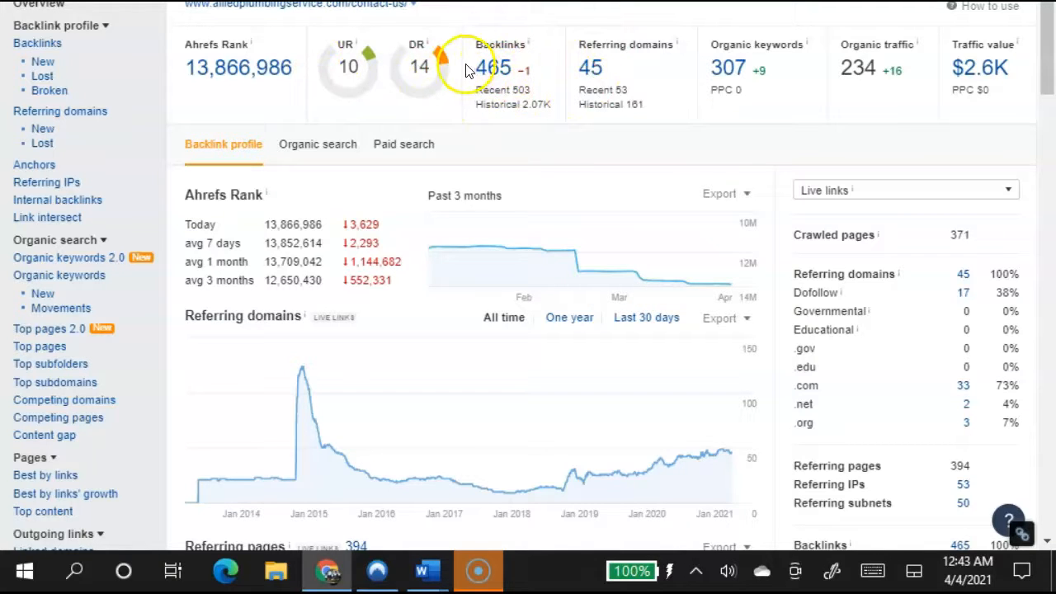
mouse_move(429, 66)
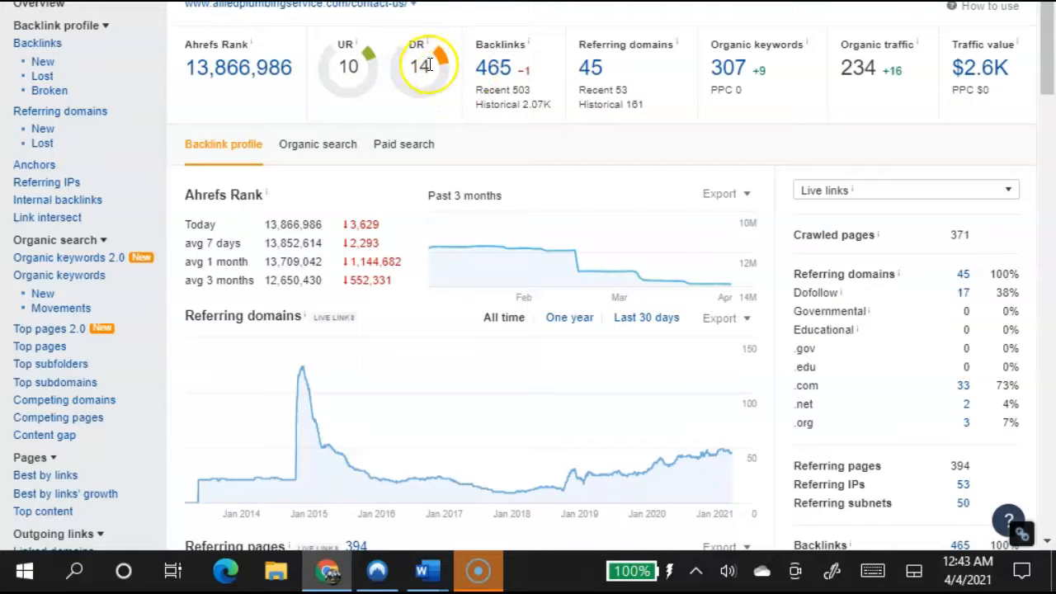